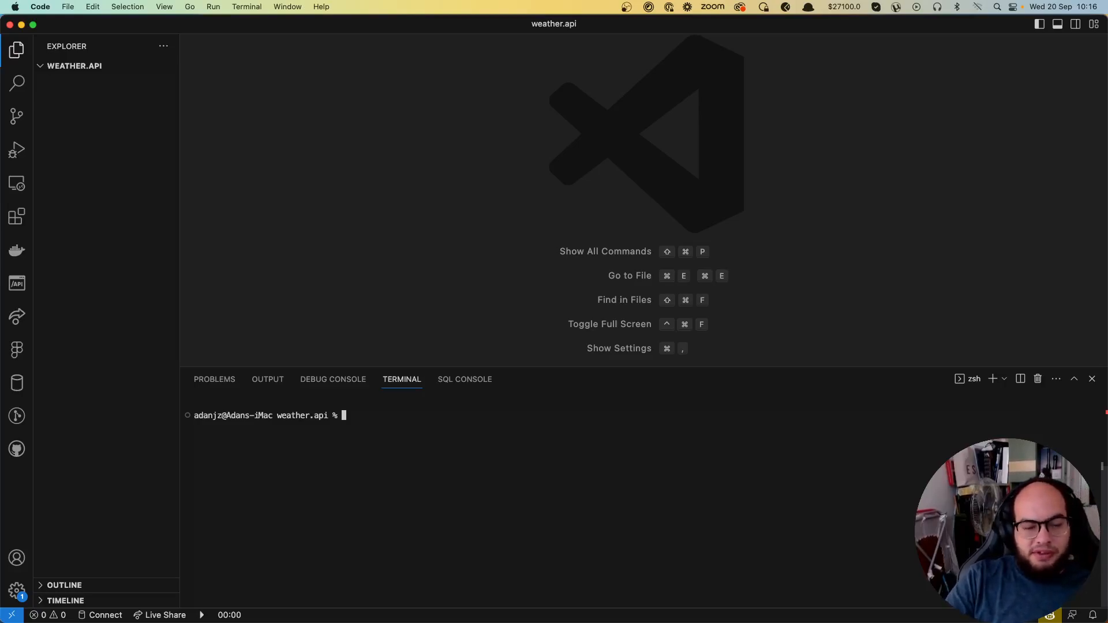
# Run npm init, create an empty index.js, and install dotenv with npm i
pyautogui.write('npm init --y')
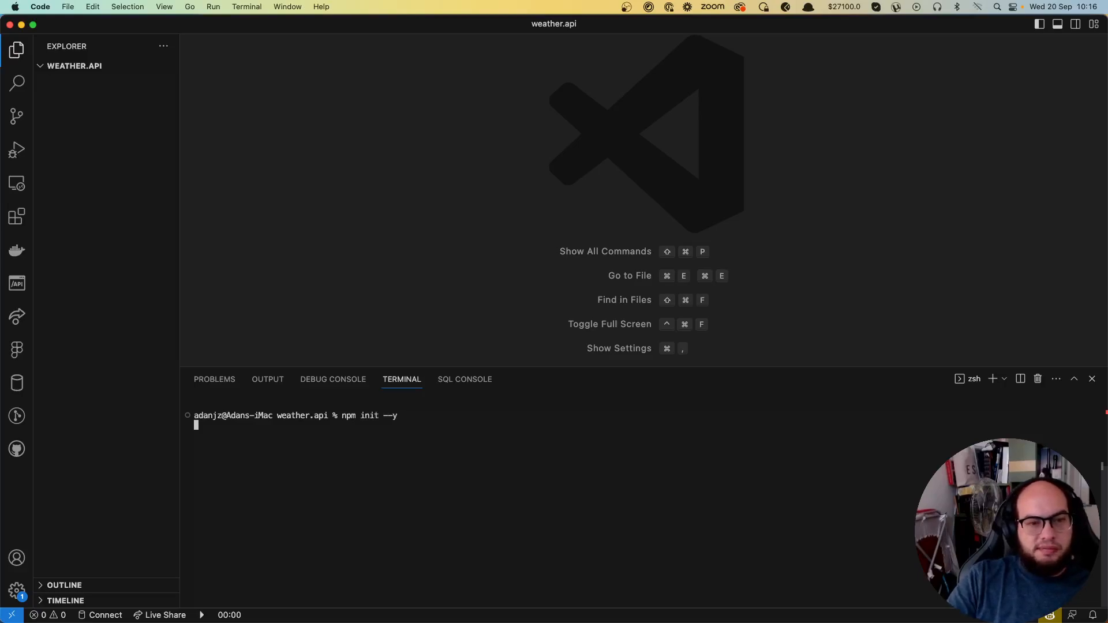
pyautogui.press('Enter')
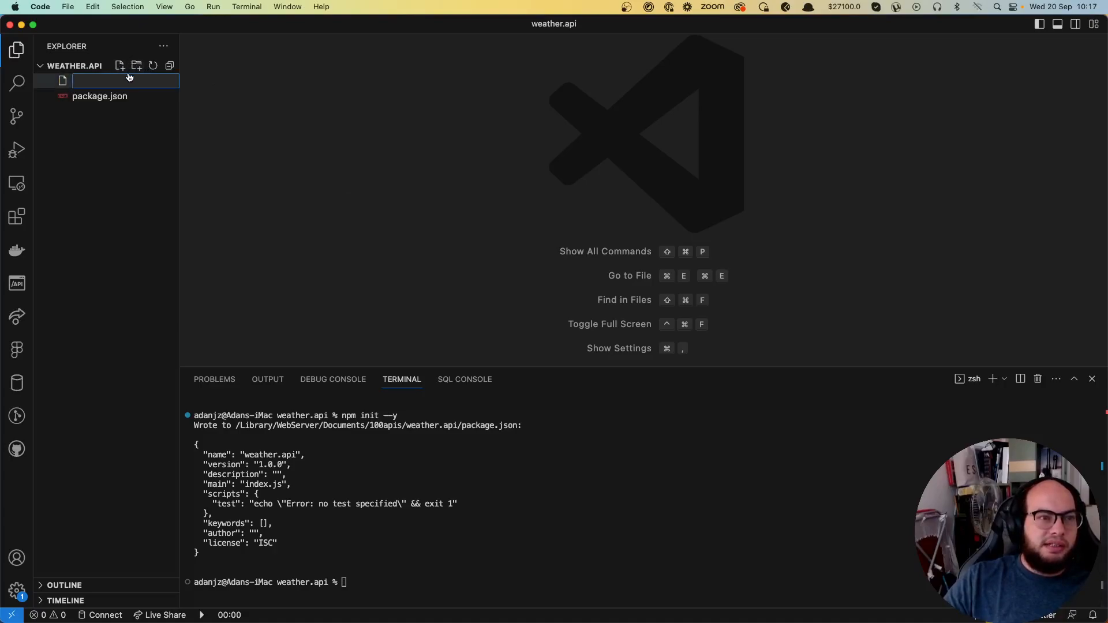
pyautogui.write('index.js')
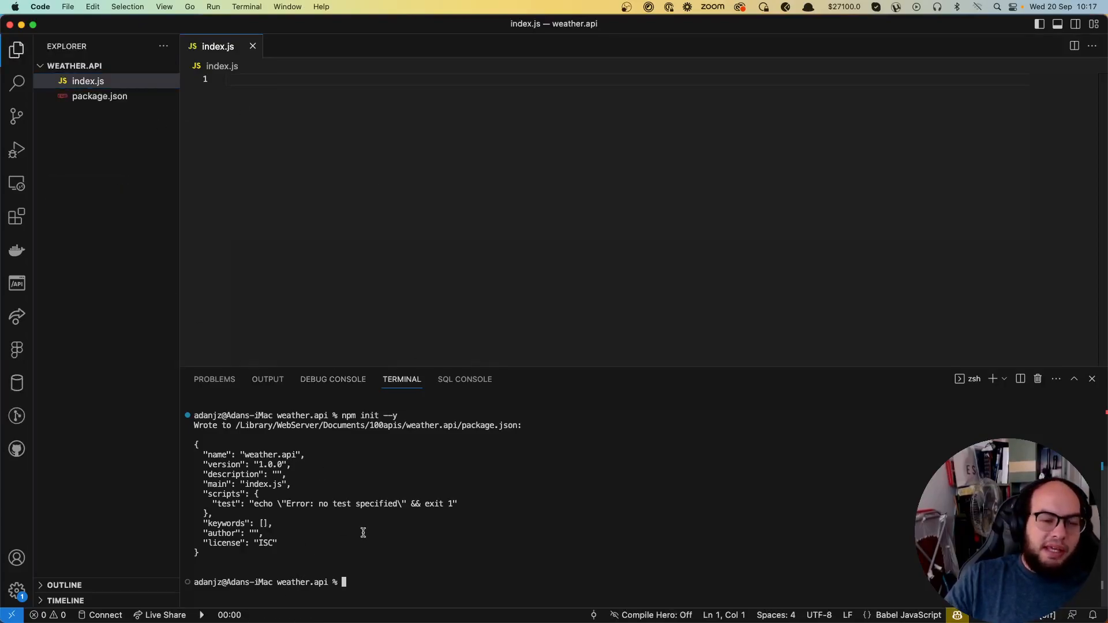
pyautogui.write('npm i dotenv')
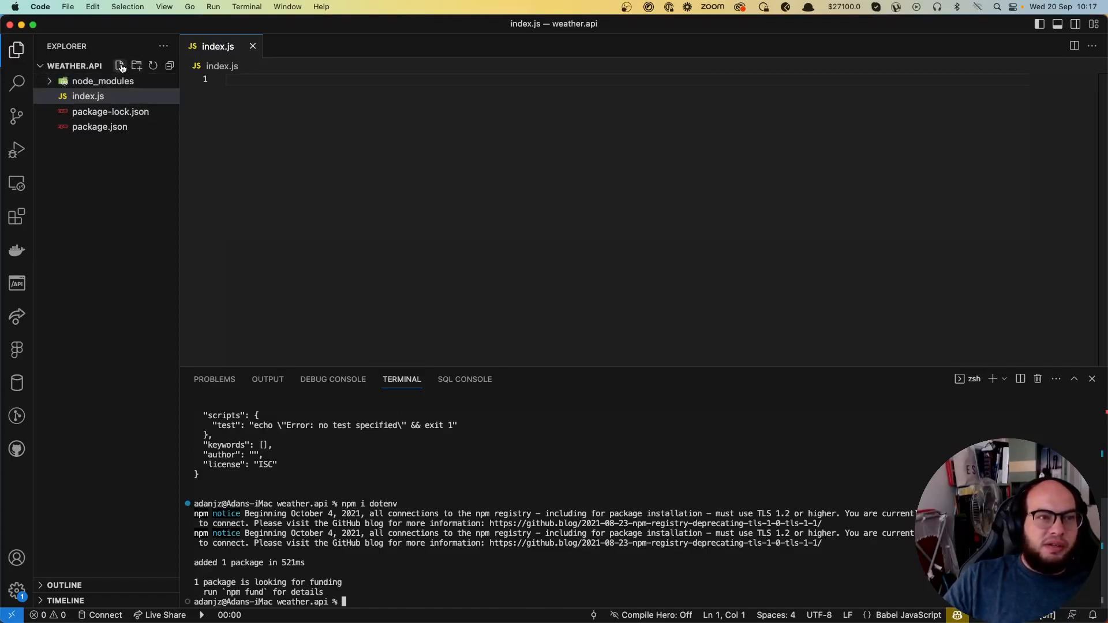
# Create a .env file containing the line WEATHER_API_KEY= with no value
pyautogui.click(120, 64)
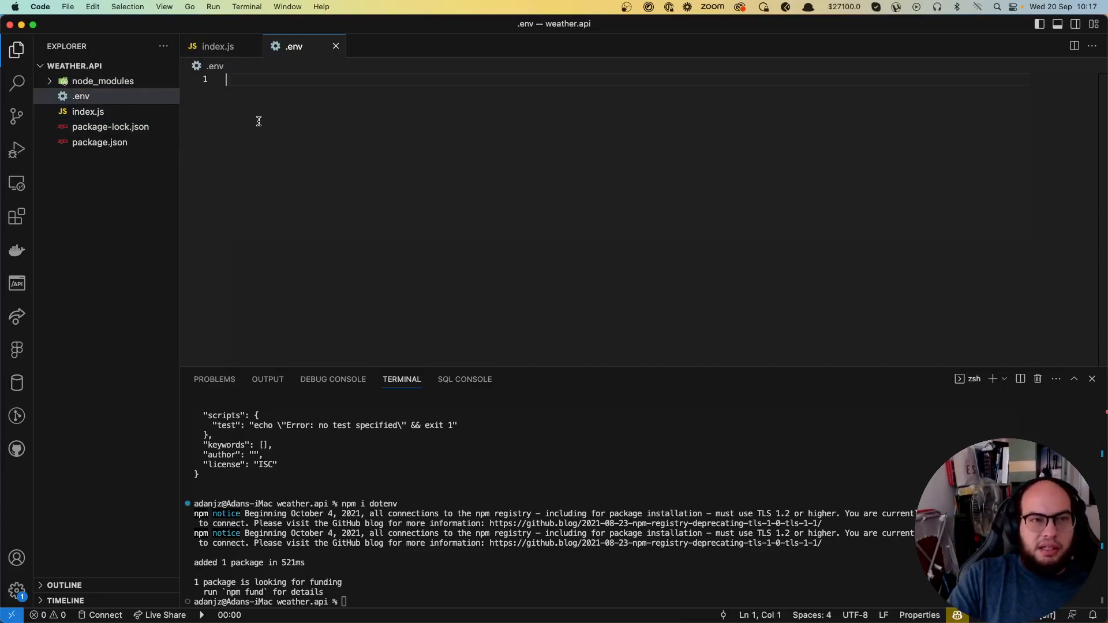
pyautogui.write('WEATHER')
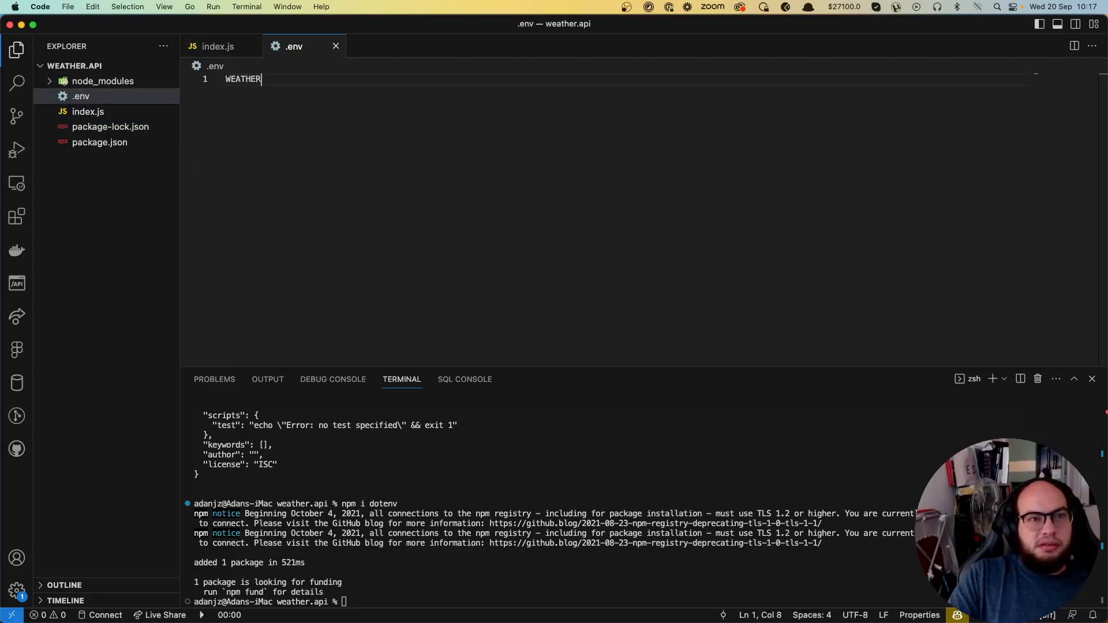
pyautogui.write('_API')
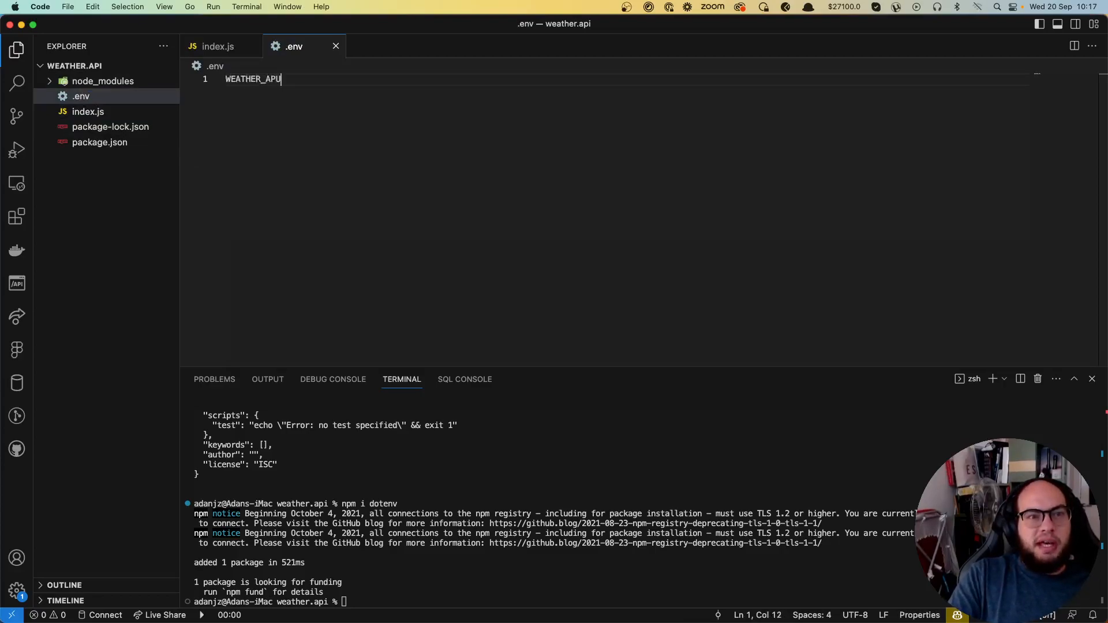
pyautogui.write('_KE')
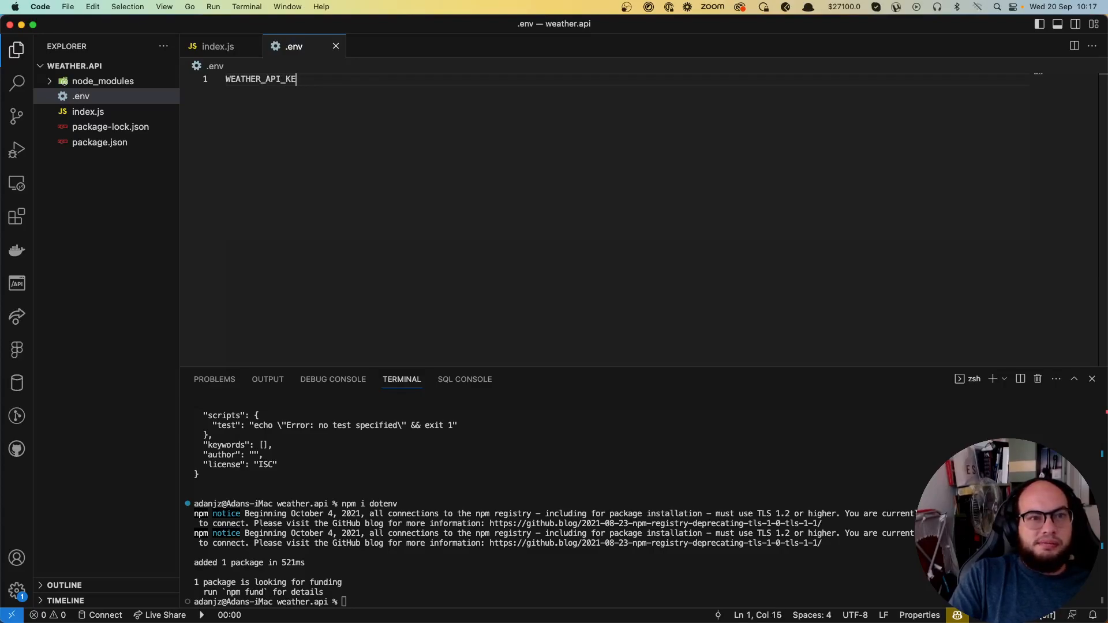
pyautogui.write('Y=')
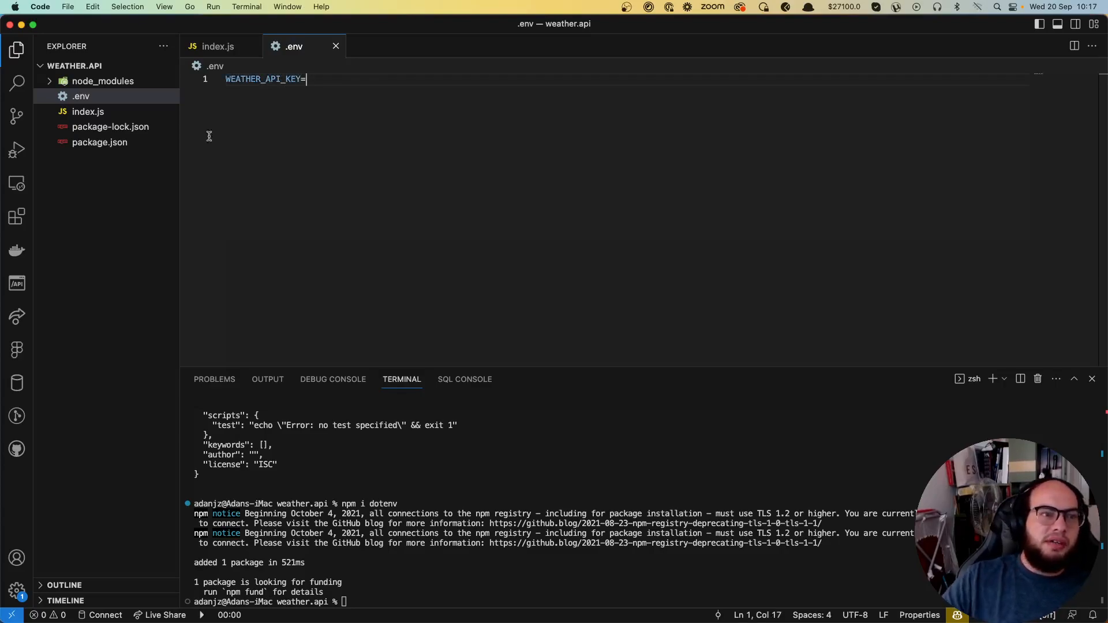
# Start index.js with require('dotenv').config(); on the first line
pyautogui.click(87, 112)
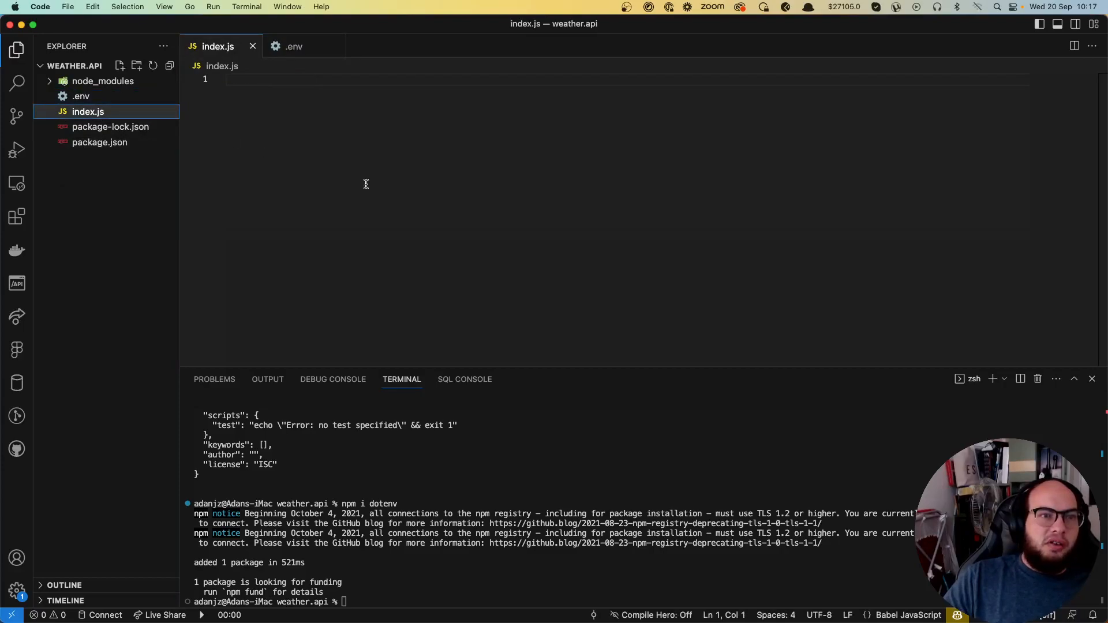
pyautogui.write('require(')
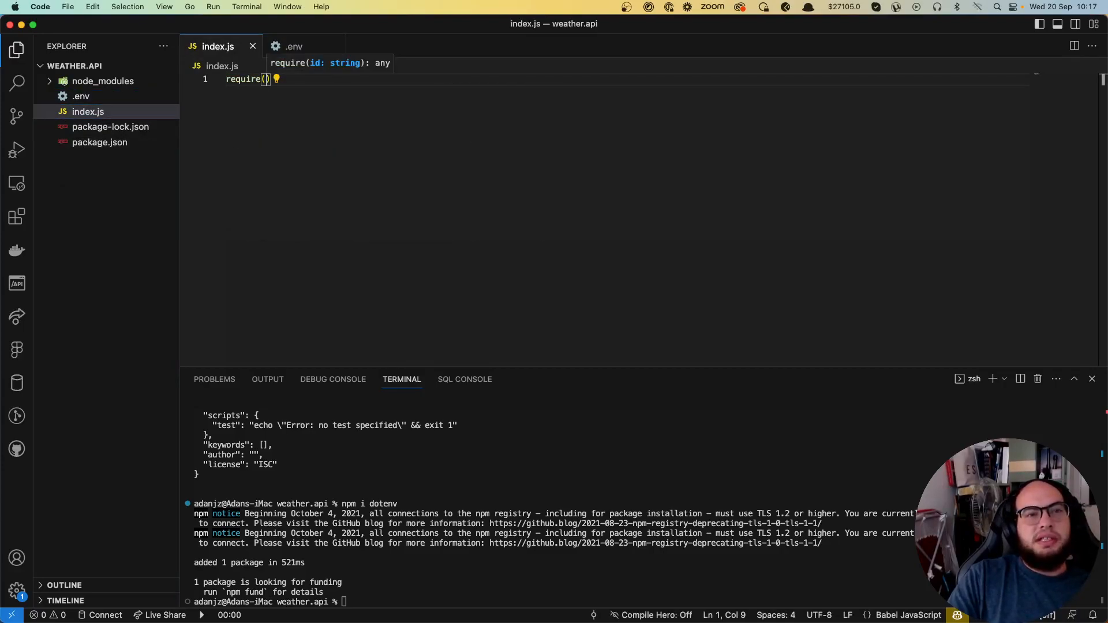
pyautogui.write("'dot'")
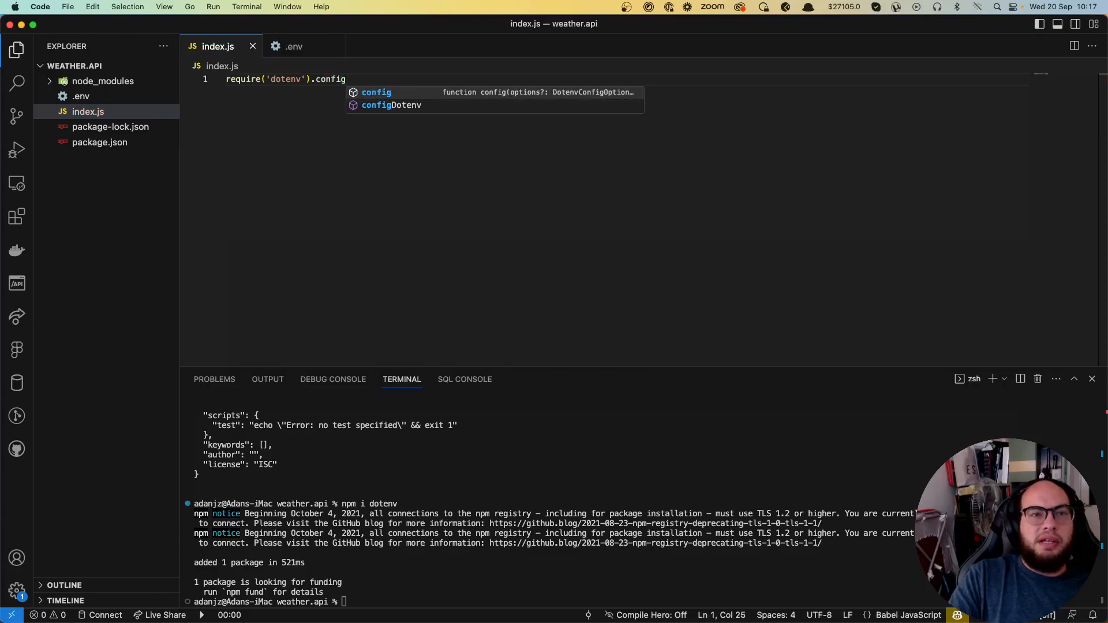
pyautogui.write('();')
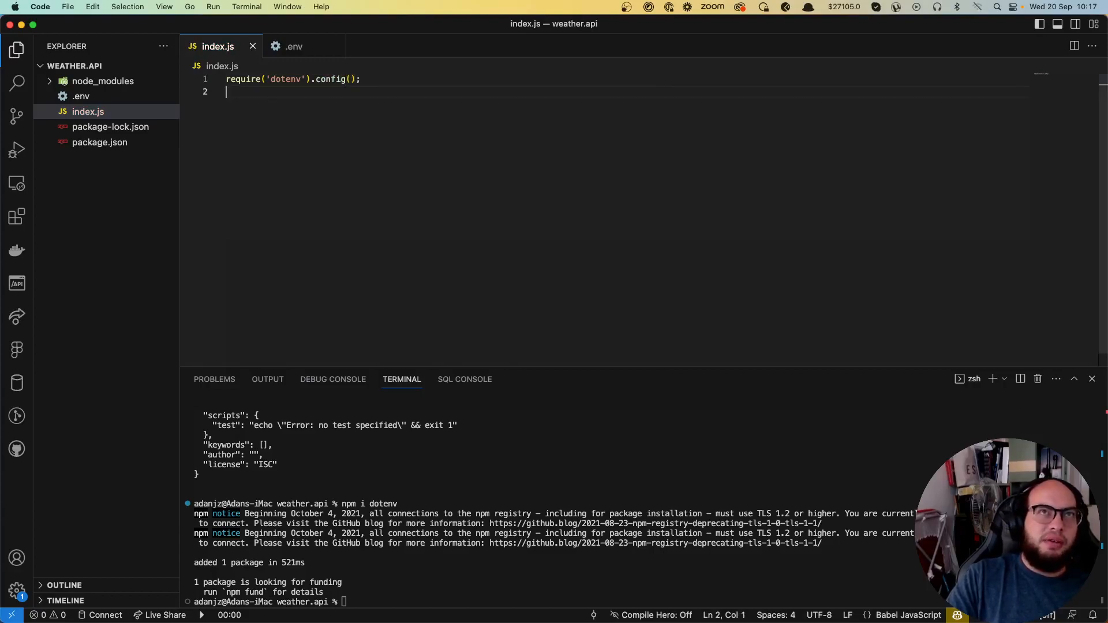
pyautogui.press('Enter')
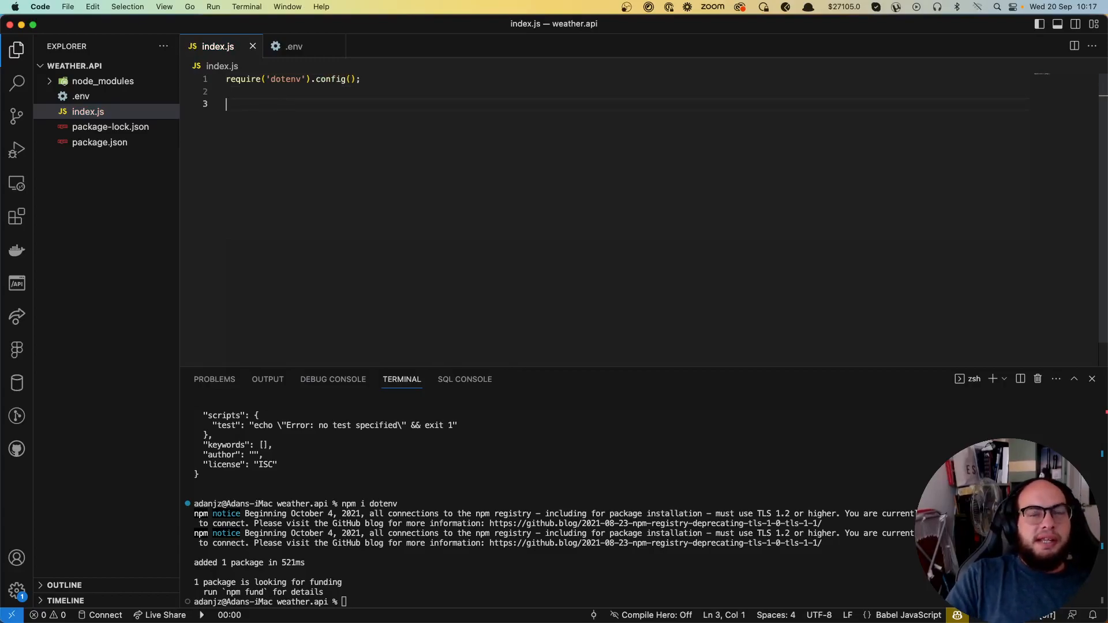
# Declare an empty async getWeatherInformation(location) function
pyautogui.write('async fun')
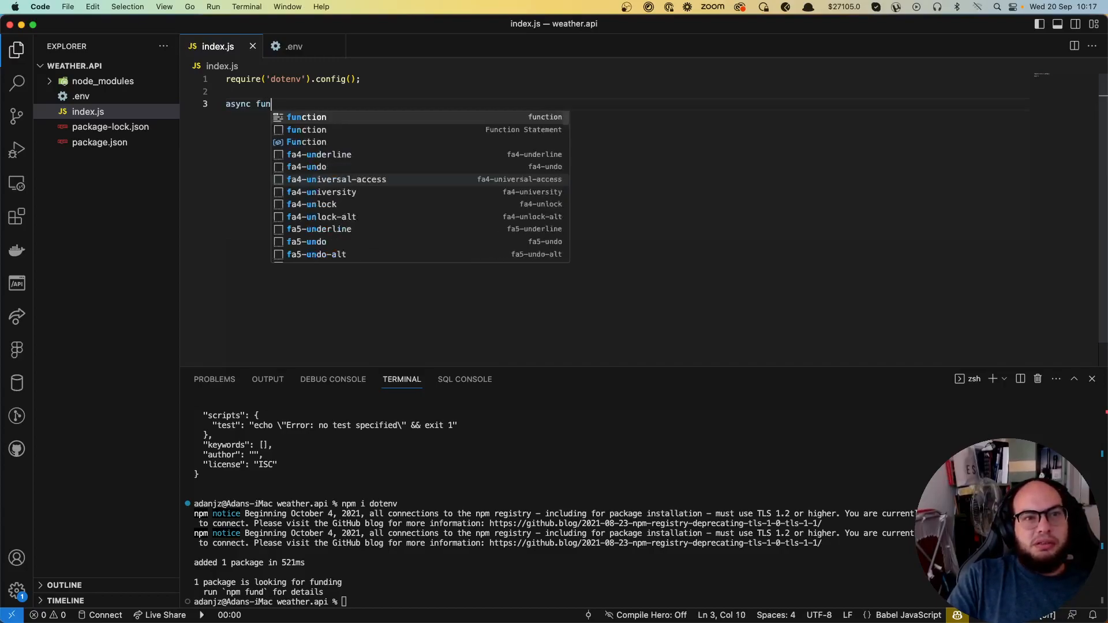
pyautogui.press('Tab')
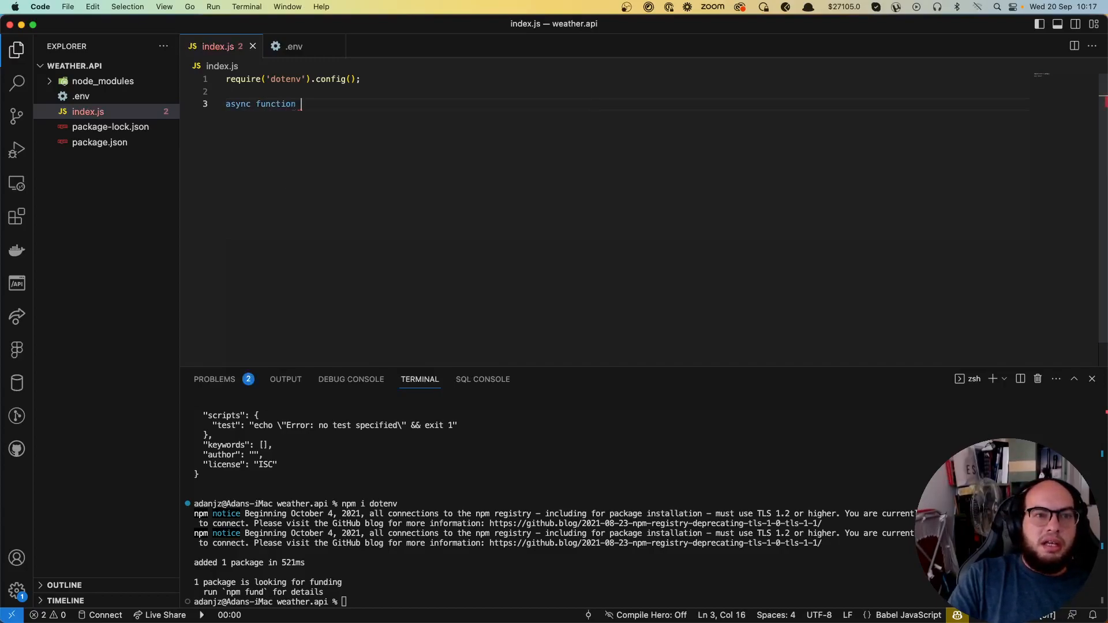
pyautogui.write('getW')
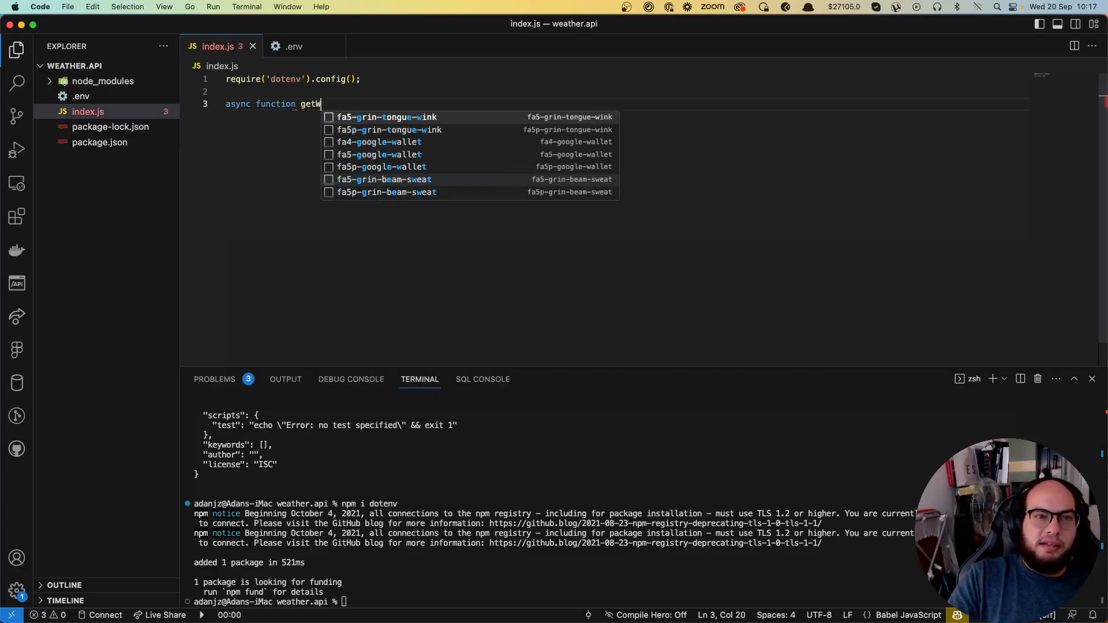
pyautogui.write('eatherInfior')
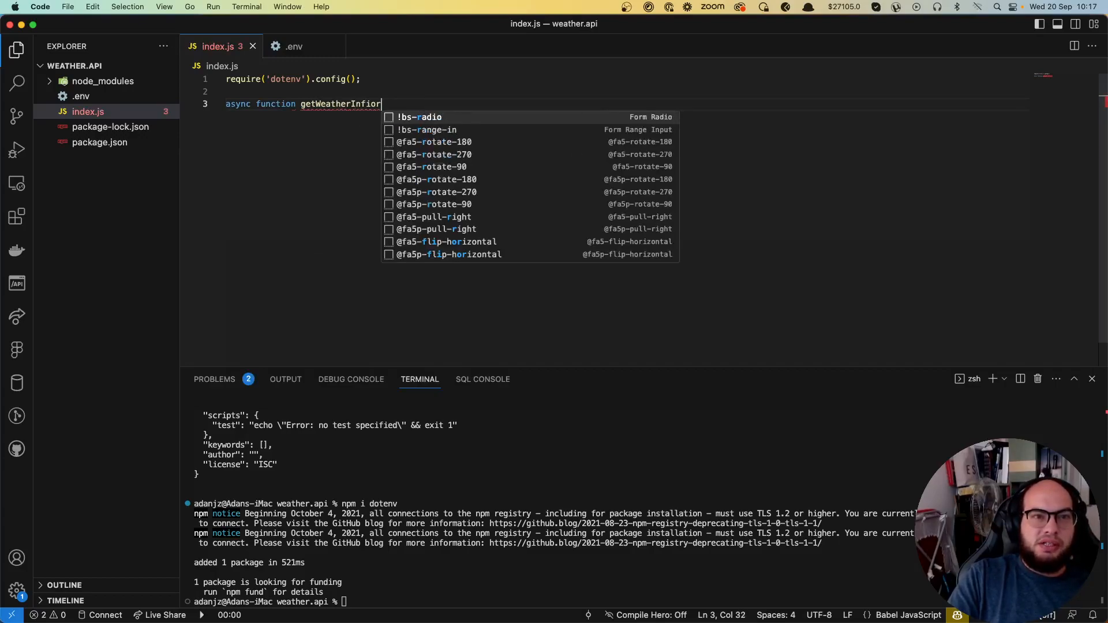
pyautogui.write('mation()')
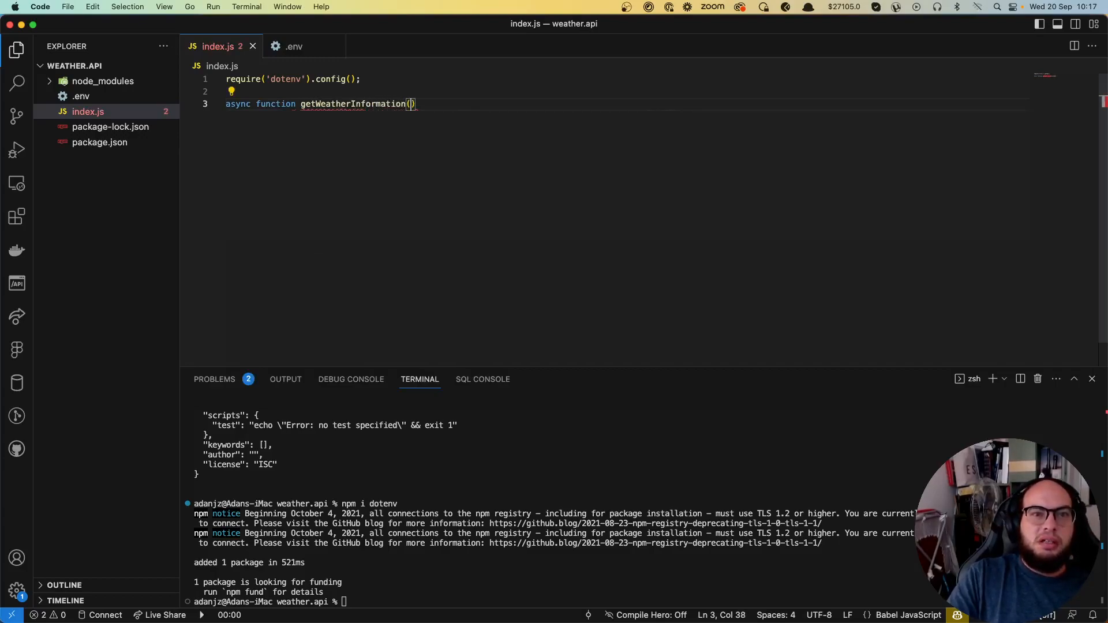
pyautogui.write('location')
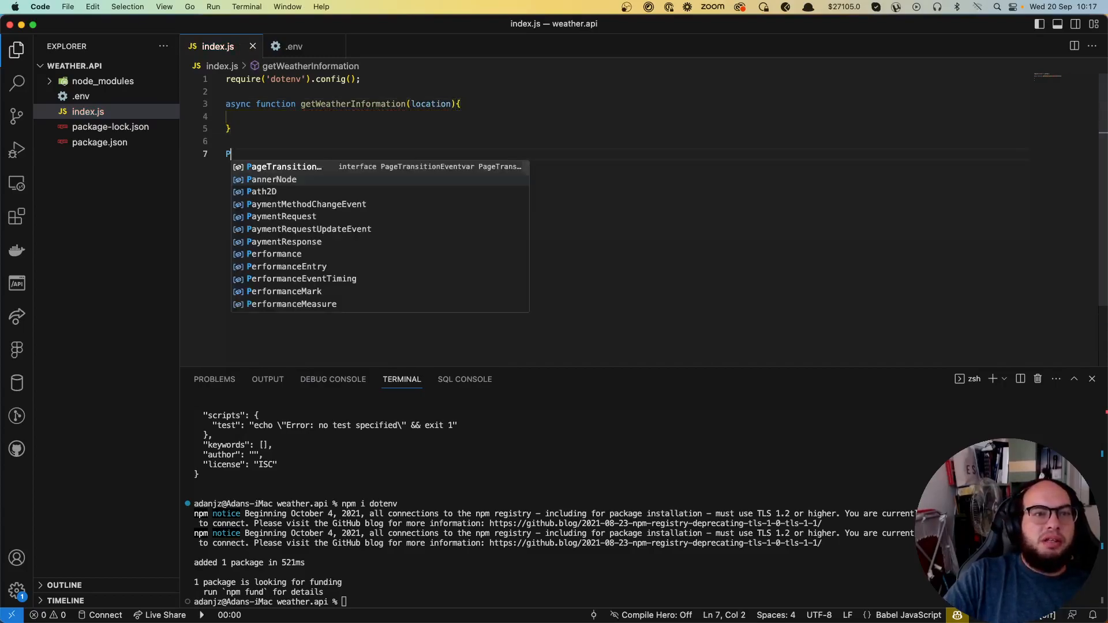
# Add Promise.resolve(getWeatherInformation(location)).then logging the resolved body
pyautogui.write('romise.')
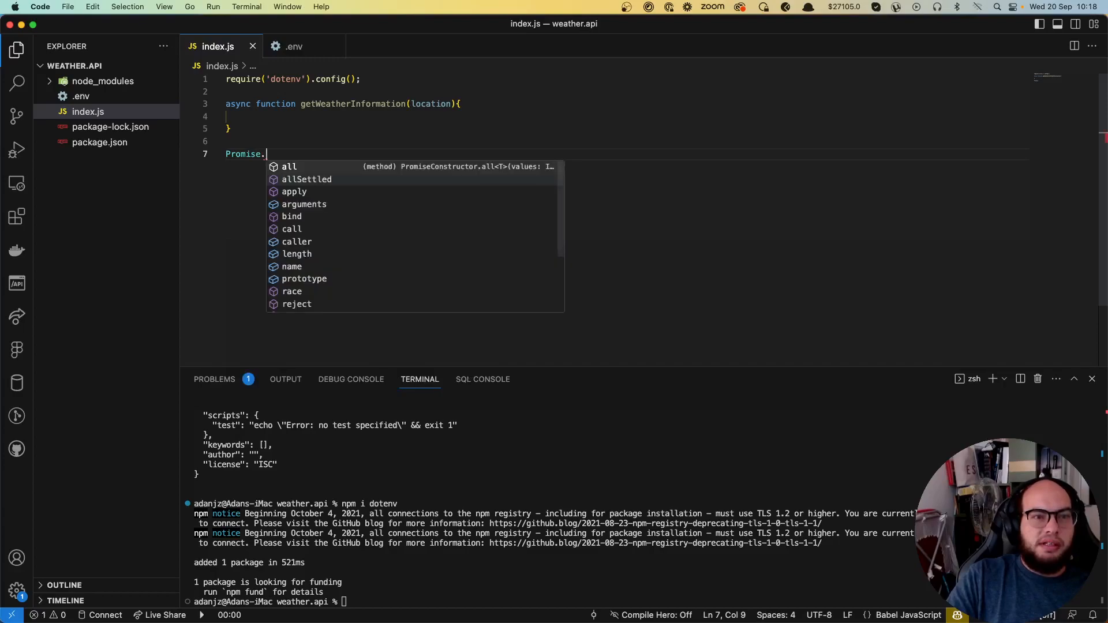
pyautogui.write('re')
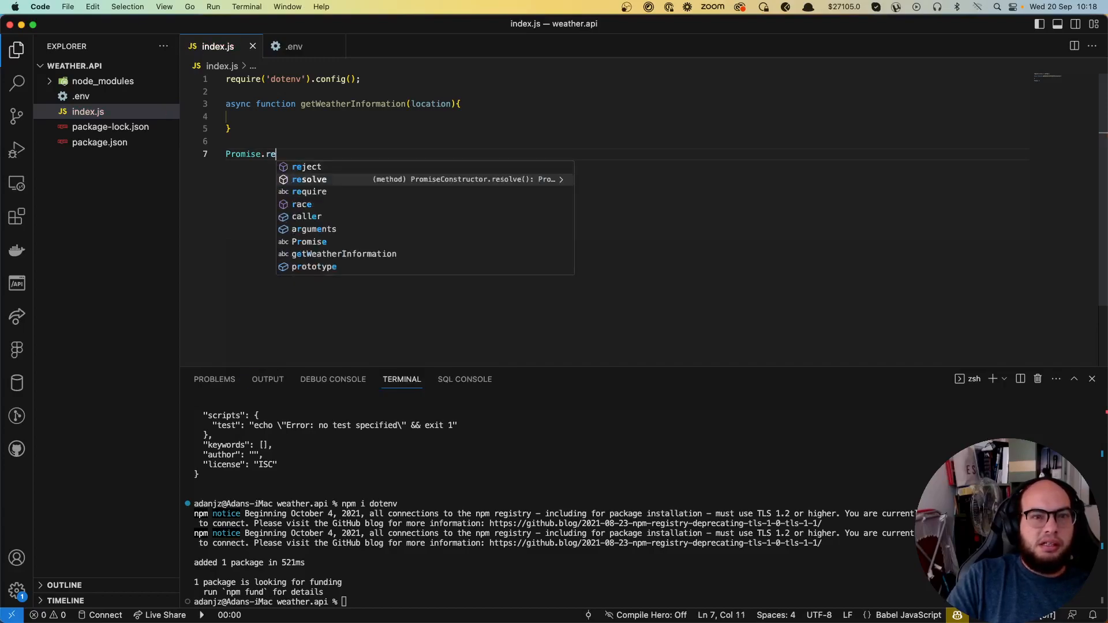
pyautogui.write('solve(get')
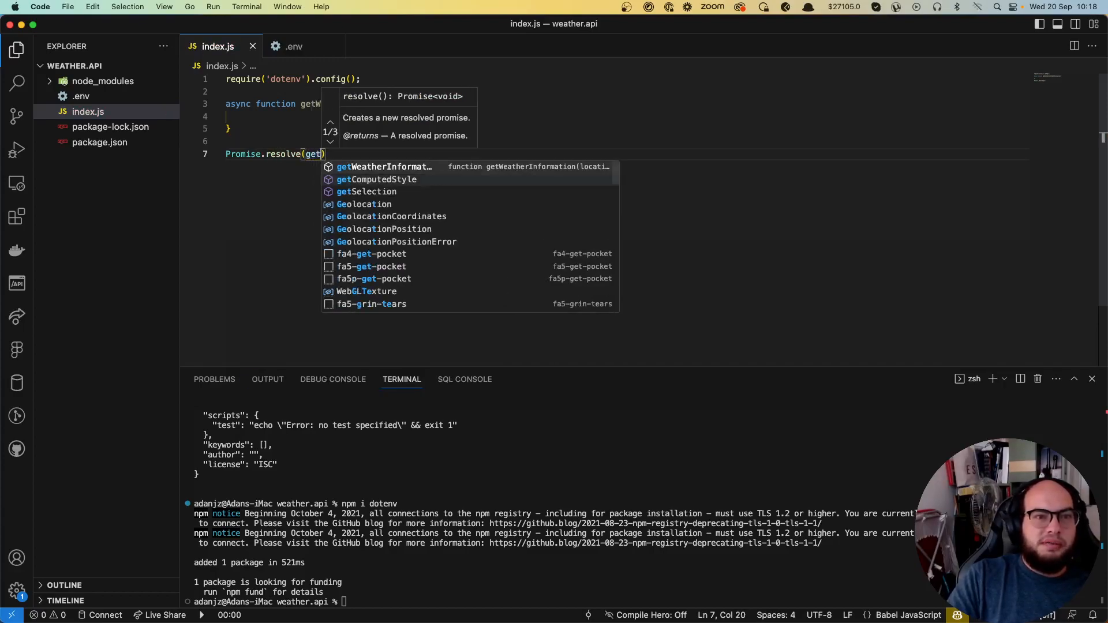
pyautogui.write('WeatherInformation(local')
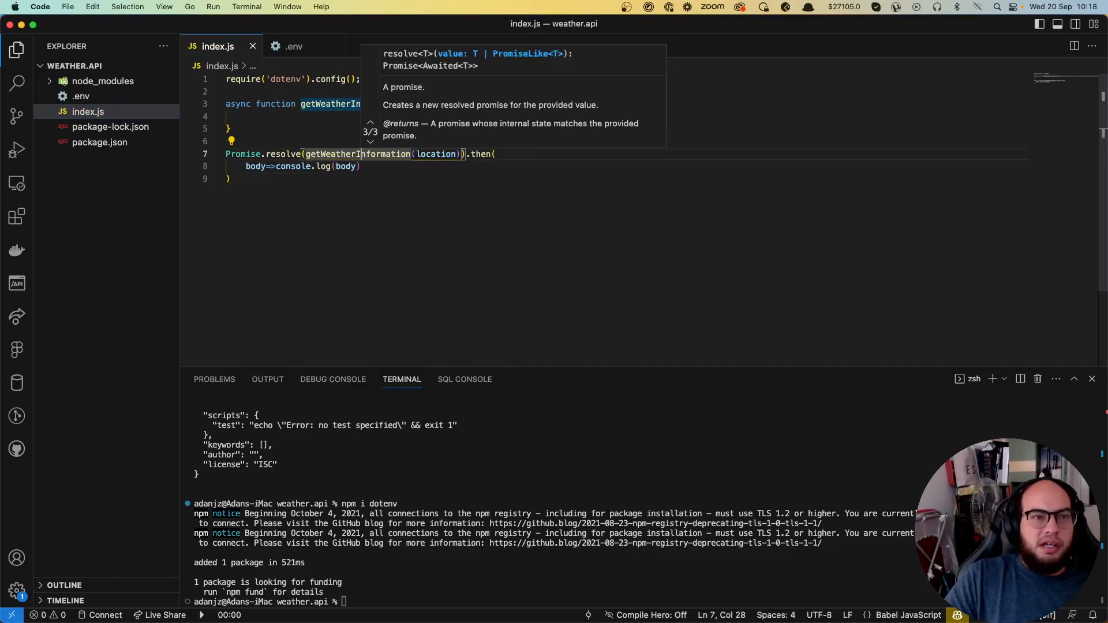
# Define const location = 'San Diego, California'; before the Promise.resolve call
pyautogui.write('const')
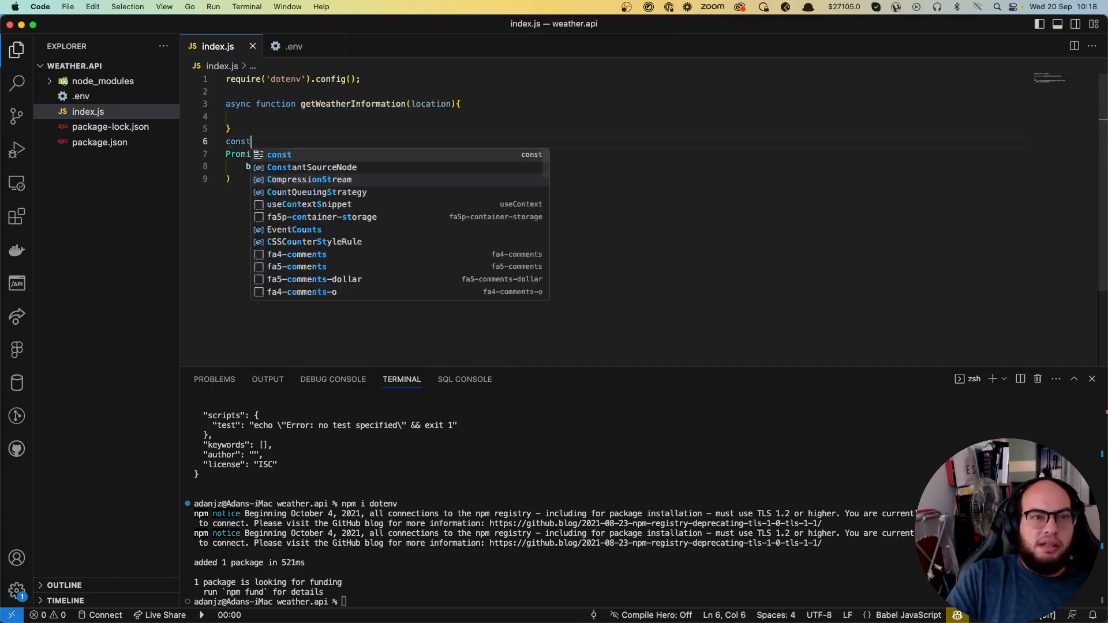
pyautogui.write('location =')
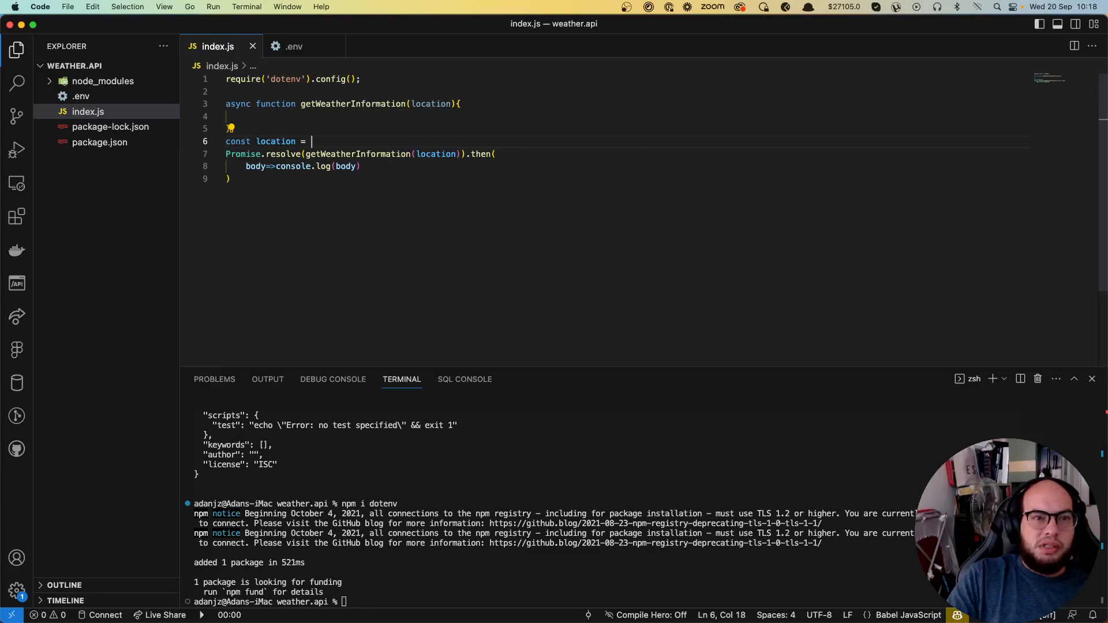
pyautogui.write("'San")
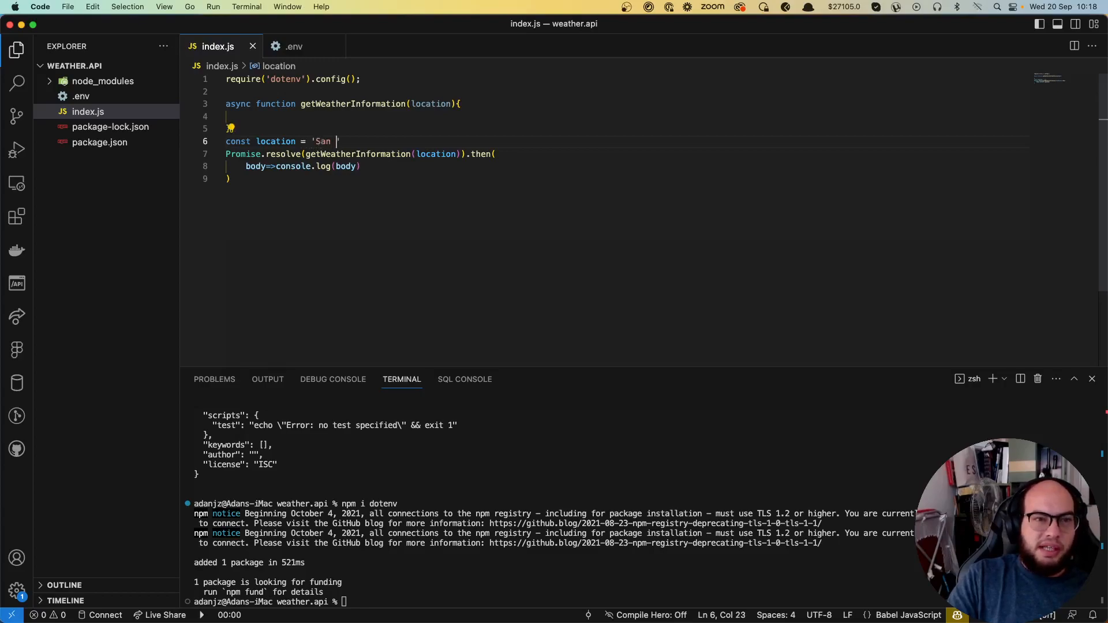
pyautogui.write('Diego, California')
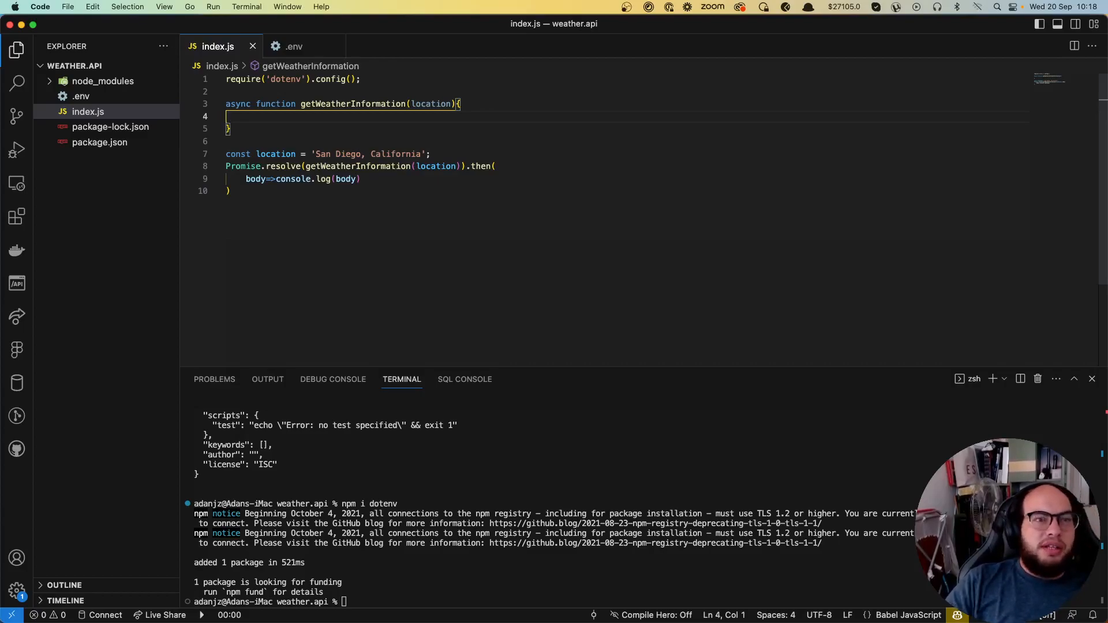
# Read const apiKey = process.env.WEATHER_API_KEY inside the function
pyautogui.write('const')
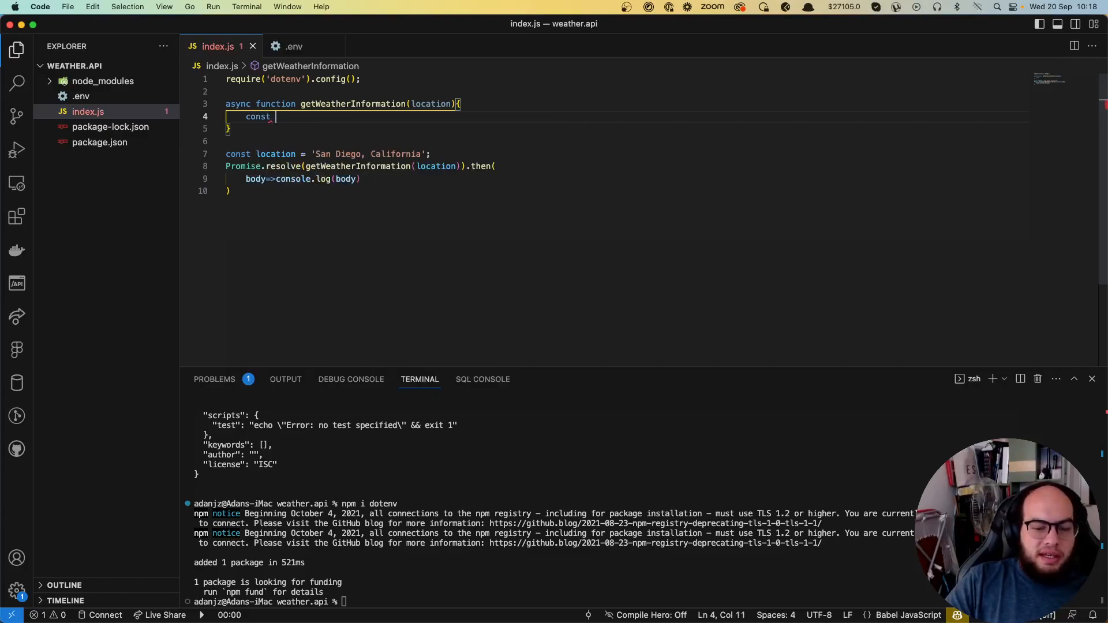
pyautogui.write('apiKey')
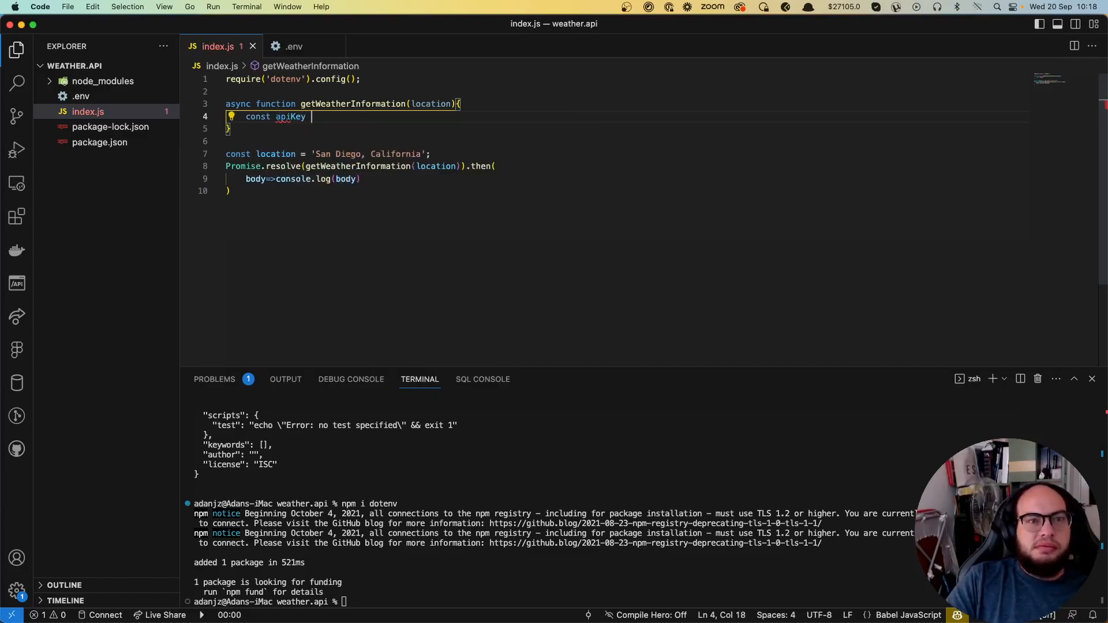
pyautogui.write('= process.en')
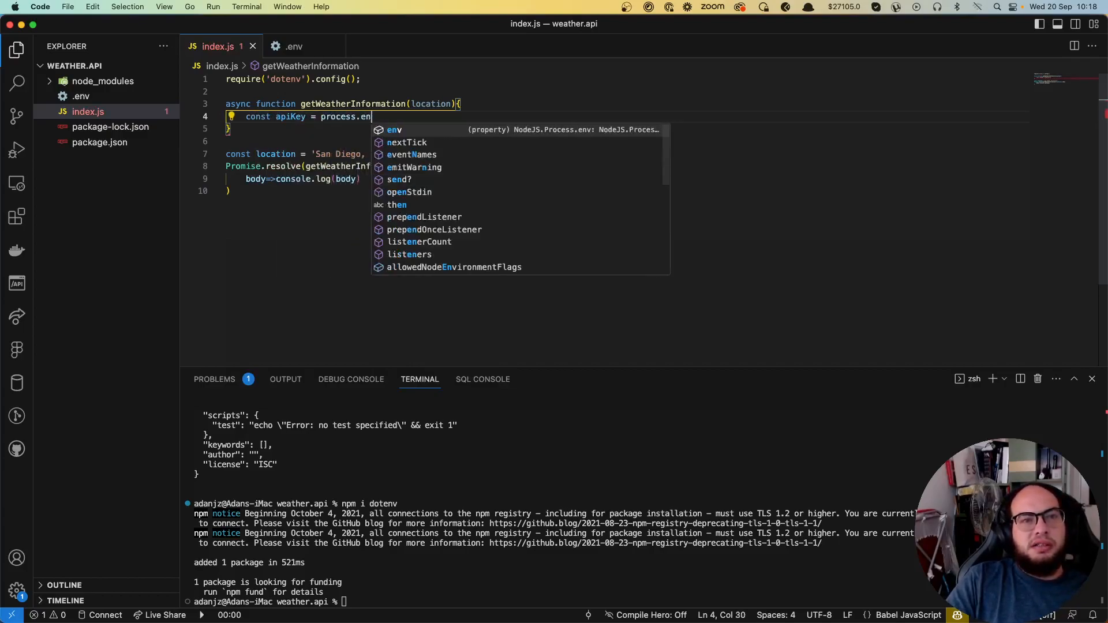
pyautogui.write('.WEATHER_API_')
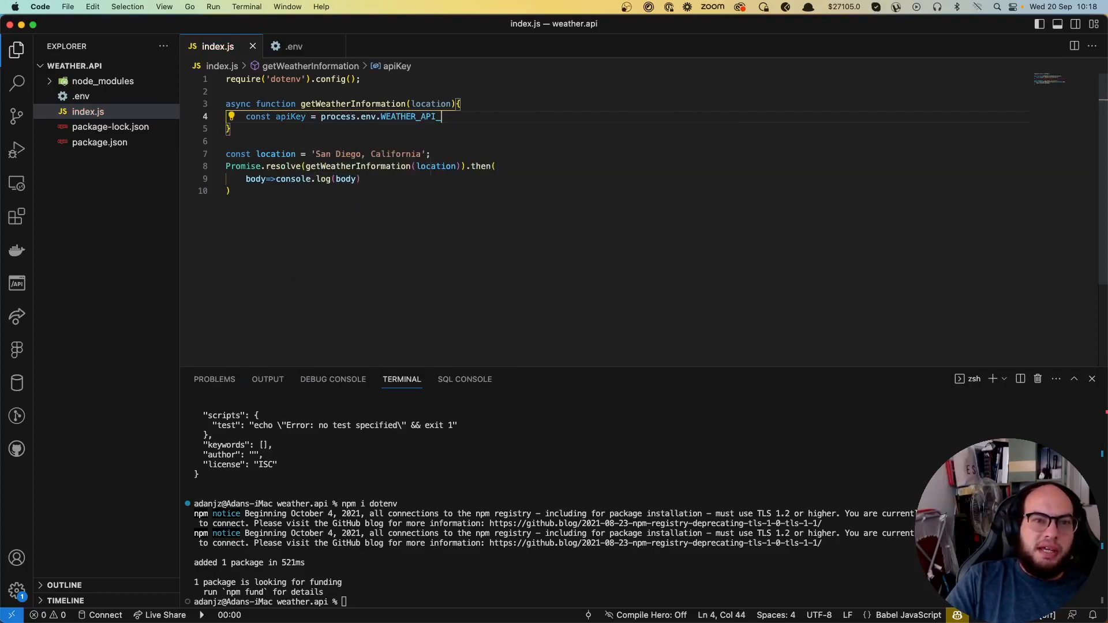
pyautogui.write('KE')
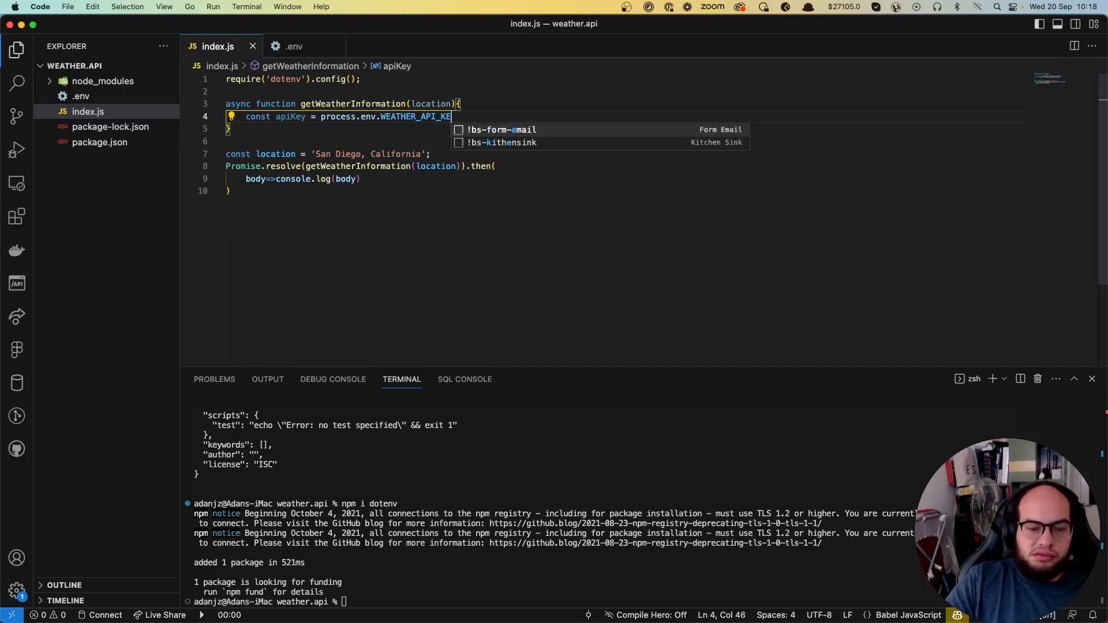
pyautogui.press('Enter')
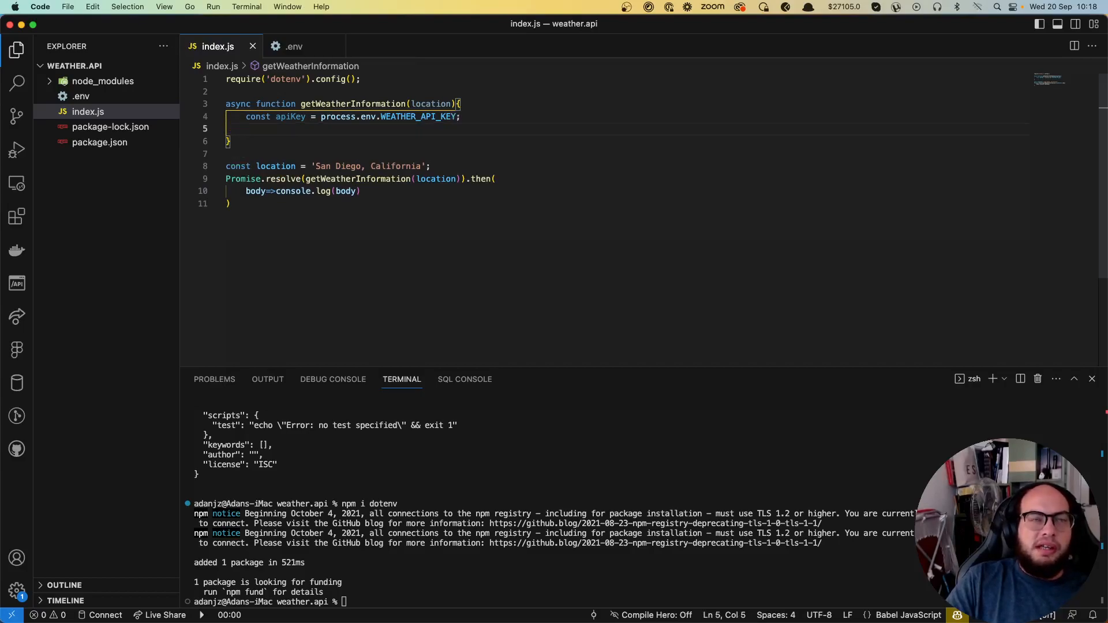
pyautogui.write('const')
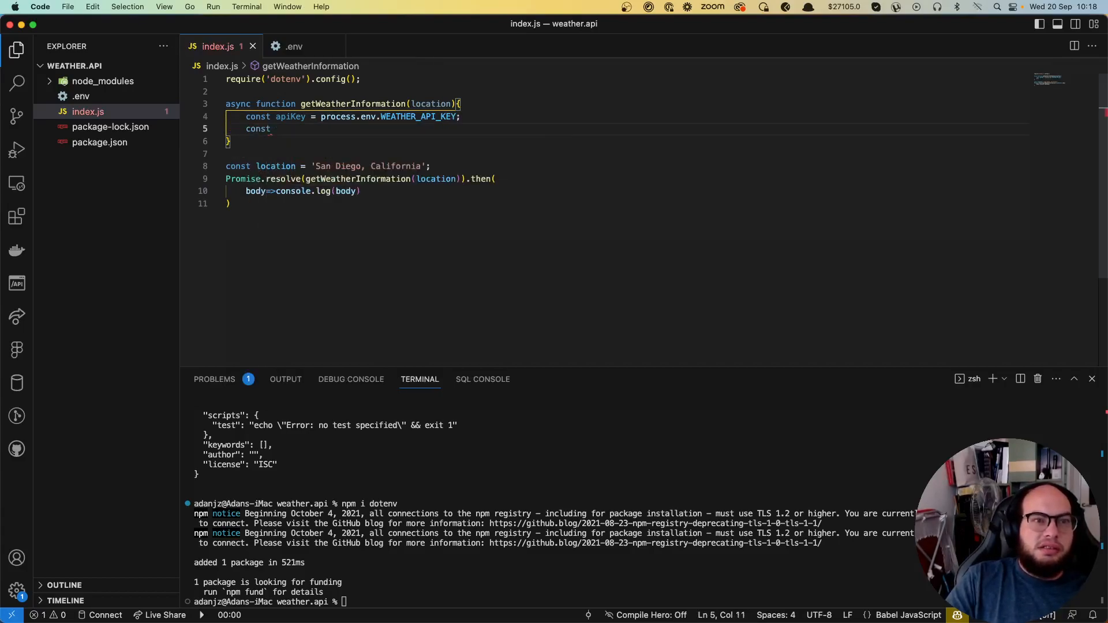
pyautogui.write('url')
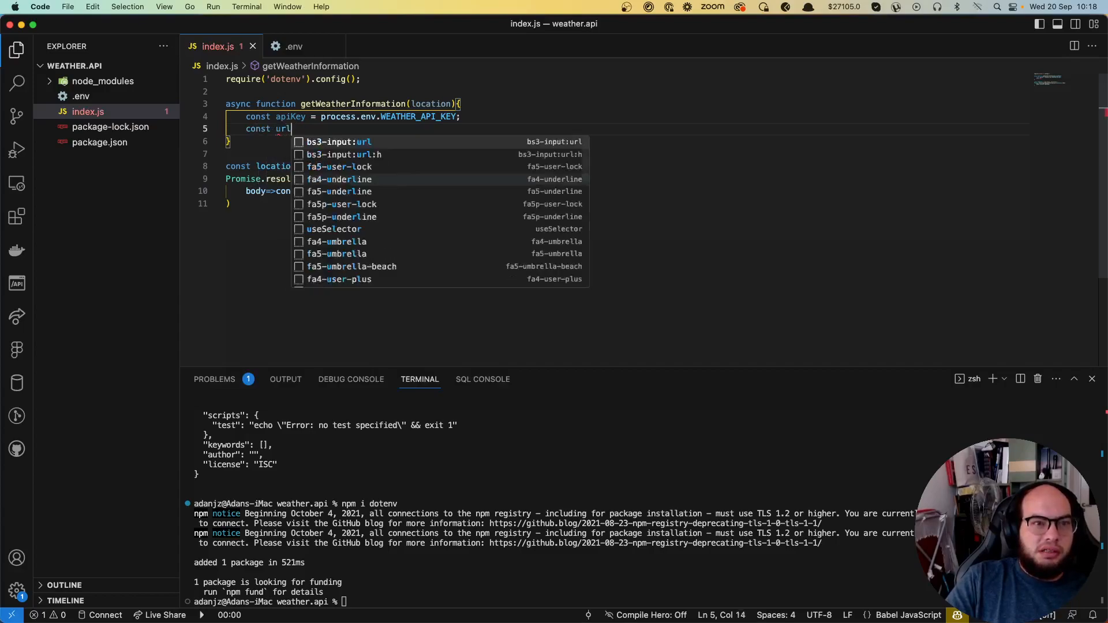
pyautogui.write('" = "')
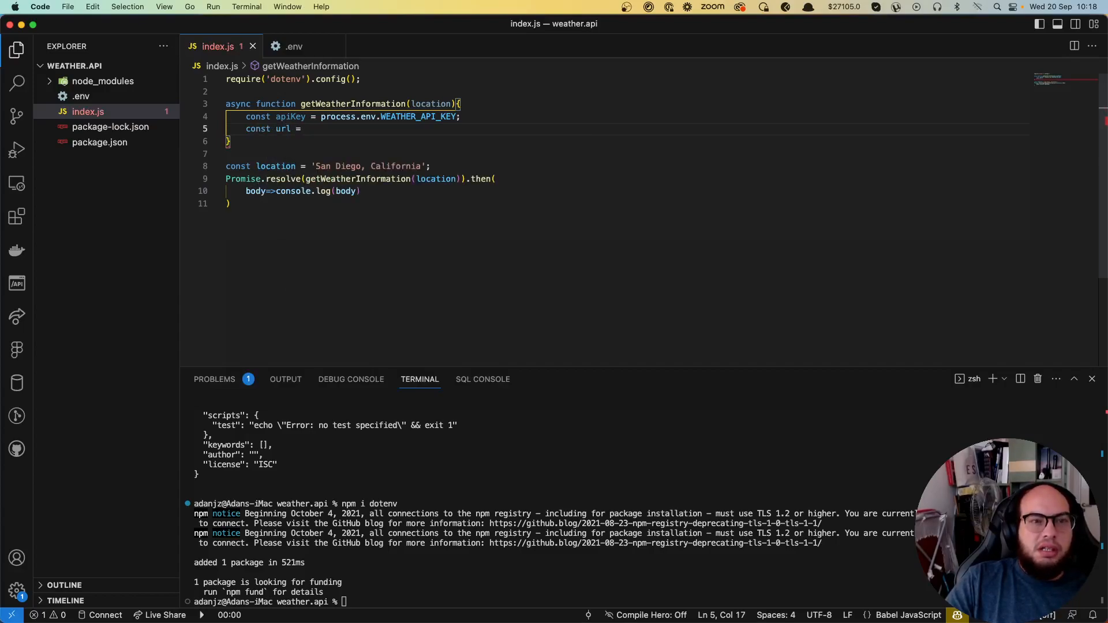
pyautogui.write("'https:")
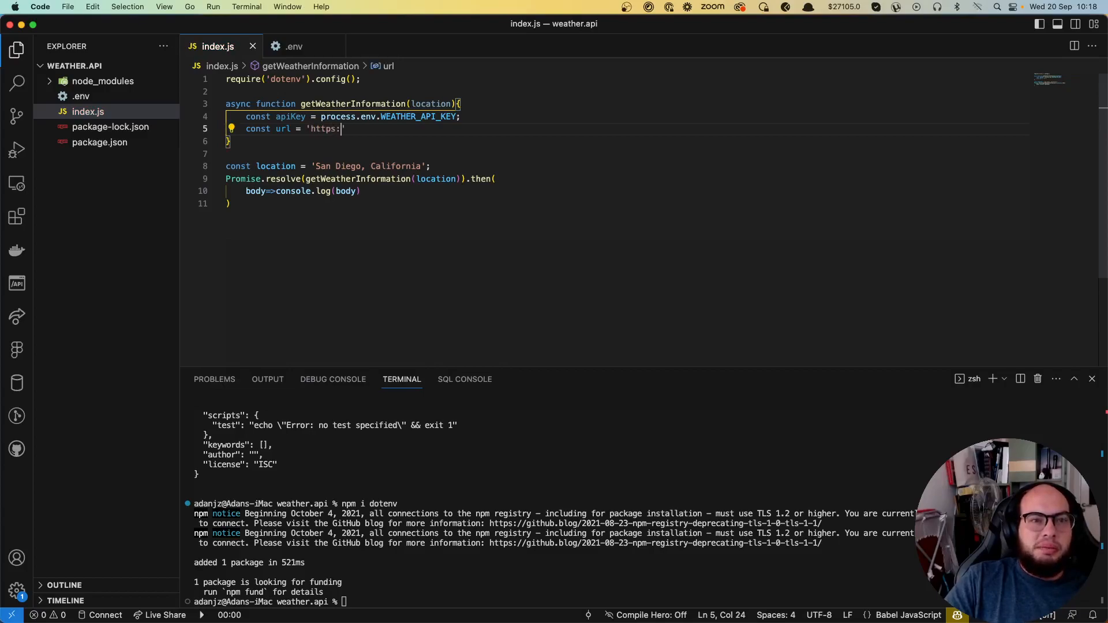
pyautogui.write('//api.weatherapi.c')
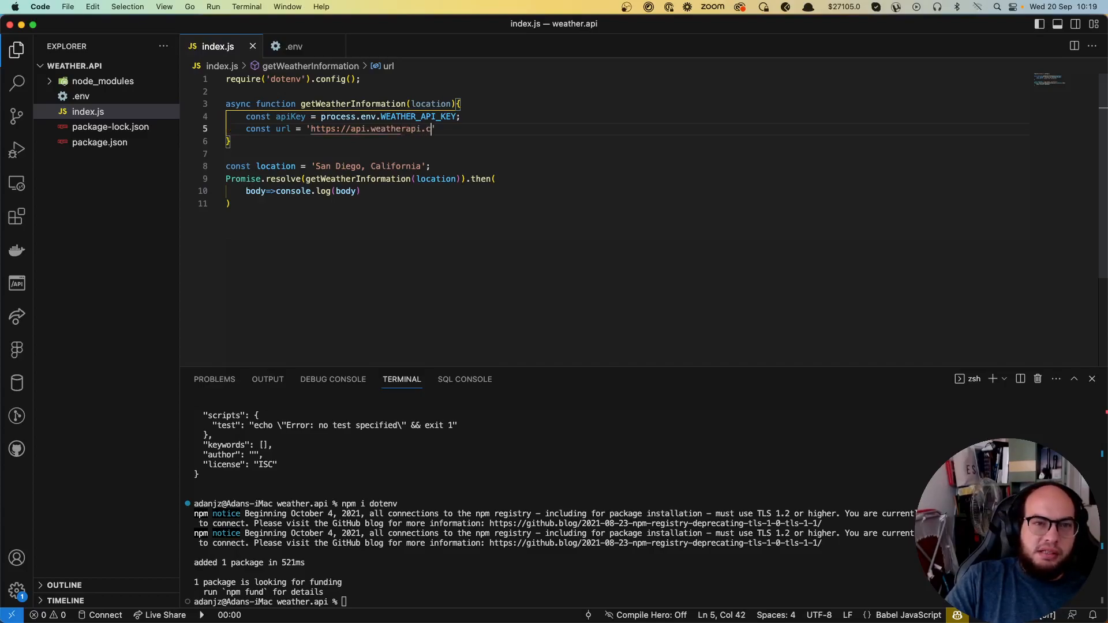
pyautogui.write('om/v1/')
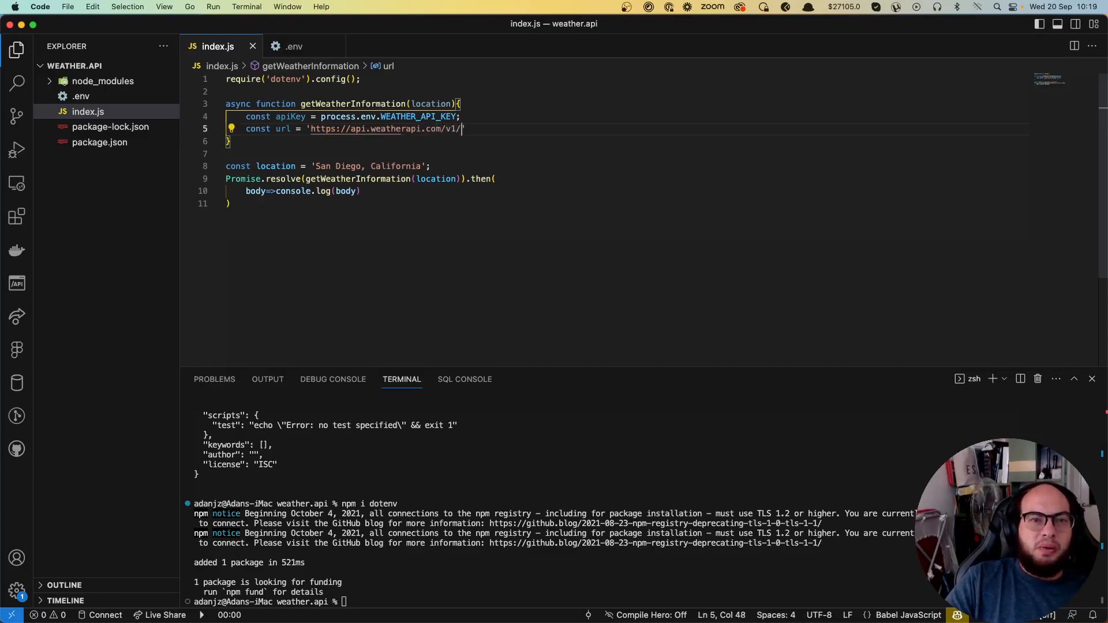
pyautogui.write('curr')
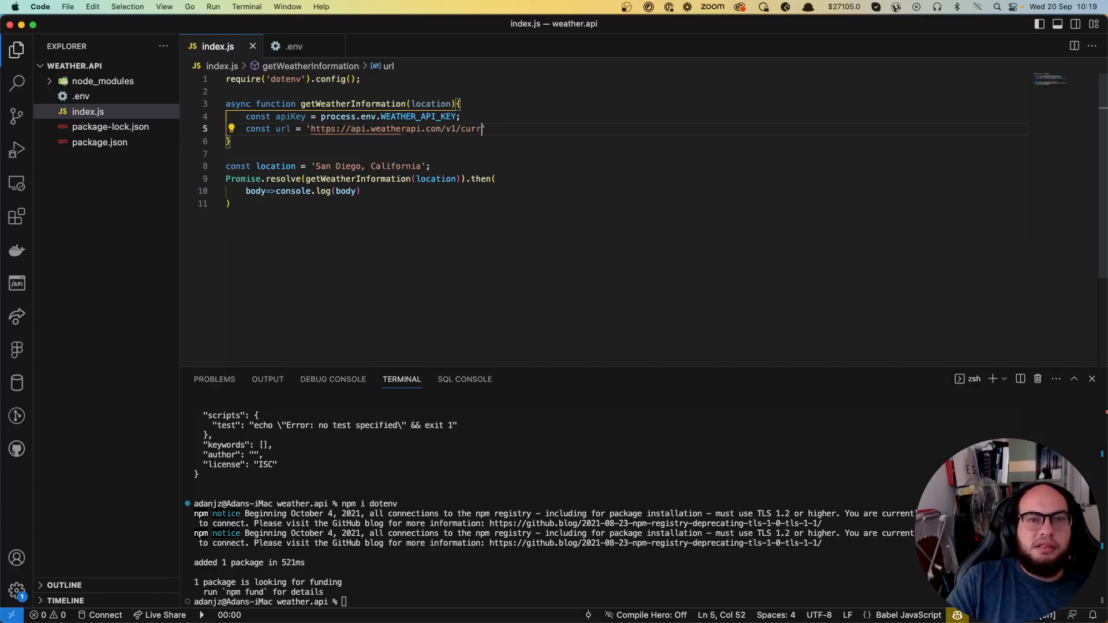
pyautogui.write("ent.json'")
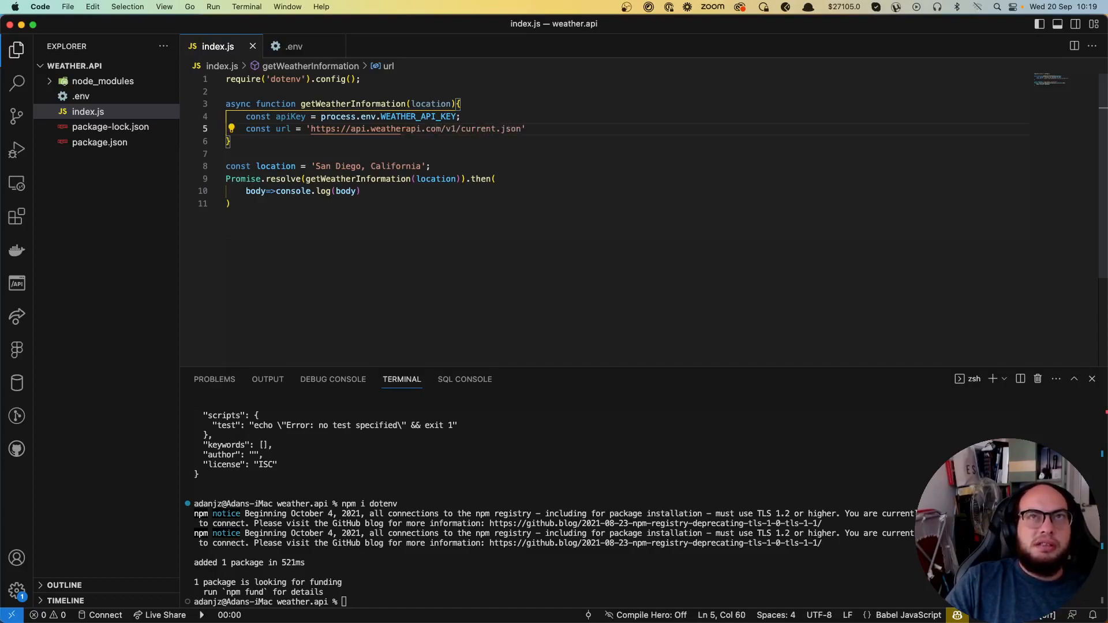
# Append query string key=${apiKey}&q=${location}&aqi=no to the URL template
pyautogui.write('?${}`')
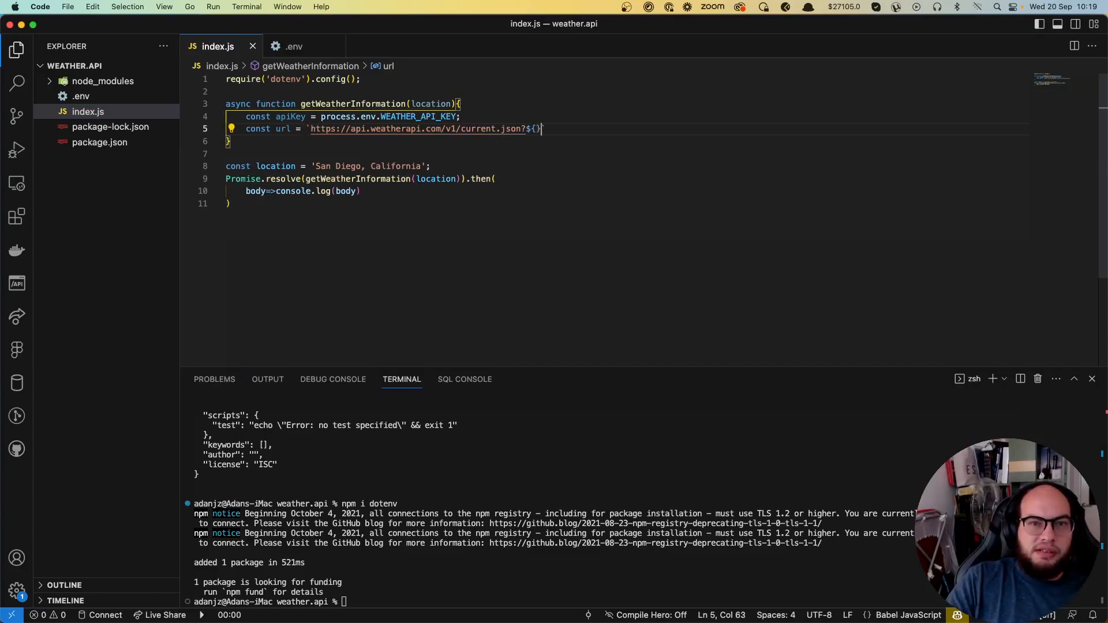
pyautogui.write('key=')
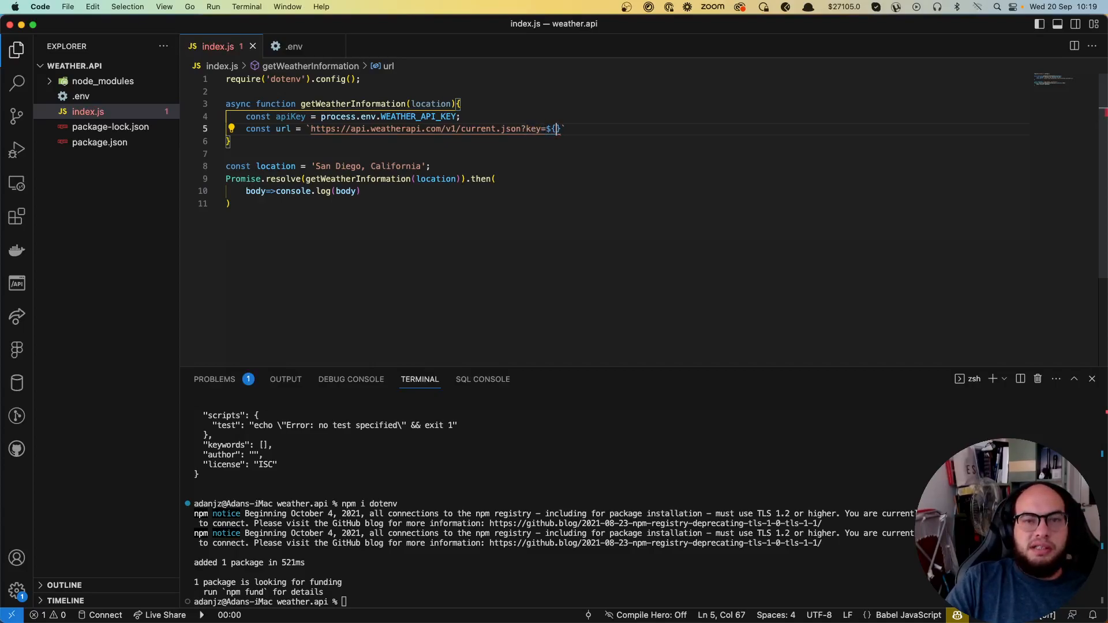
pyautogui.write('apiKey')
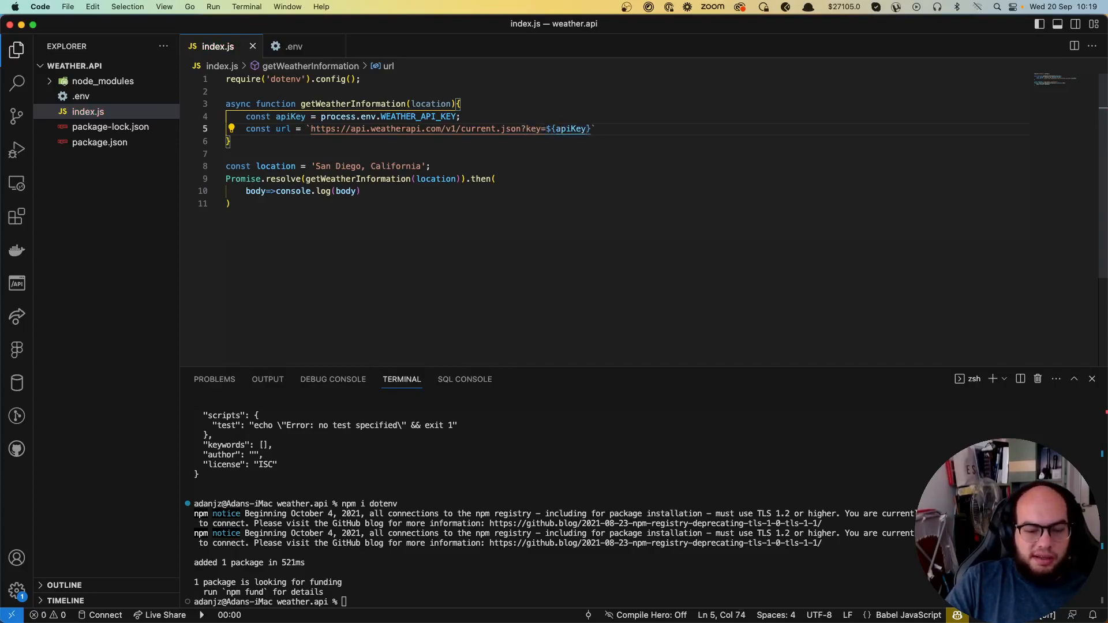
pyautogui.write('&q={')
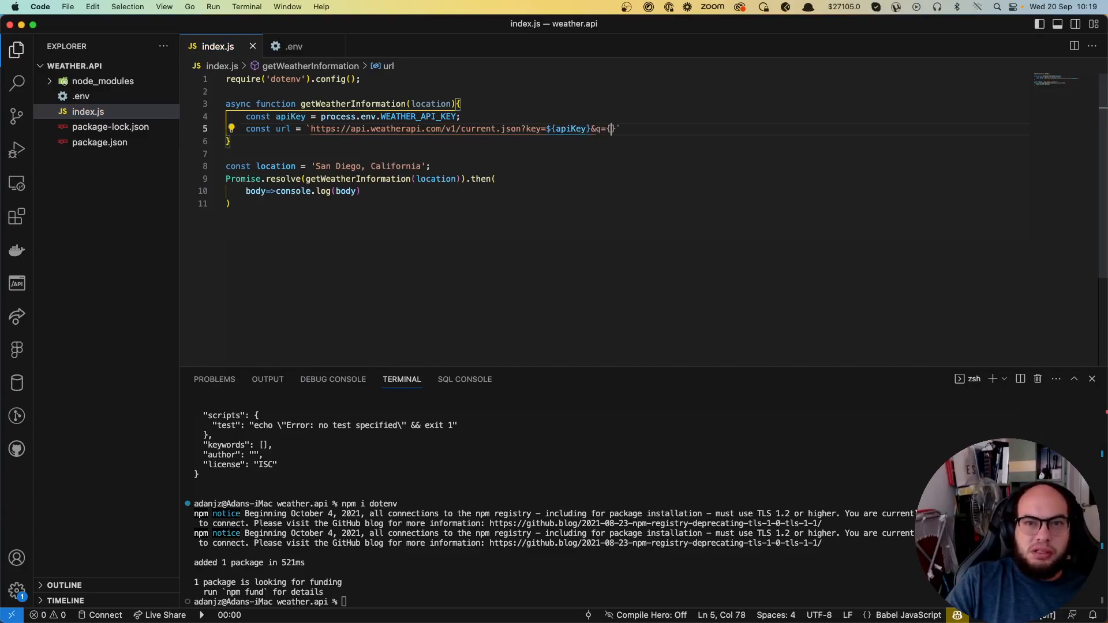
pyautogui.write('location}')
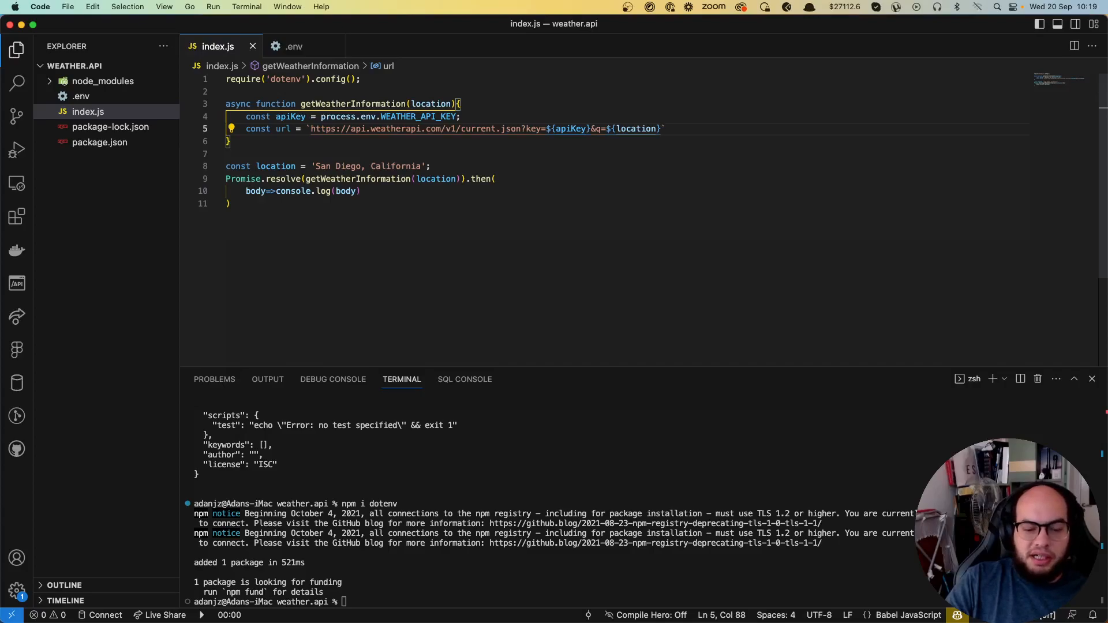
pyautogui.write('&aq')
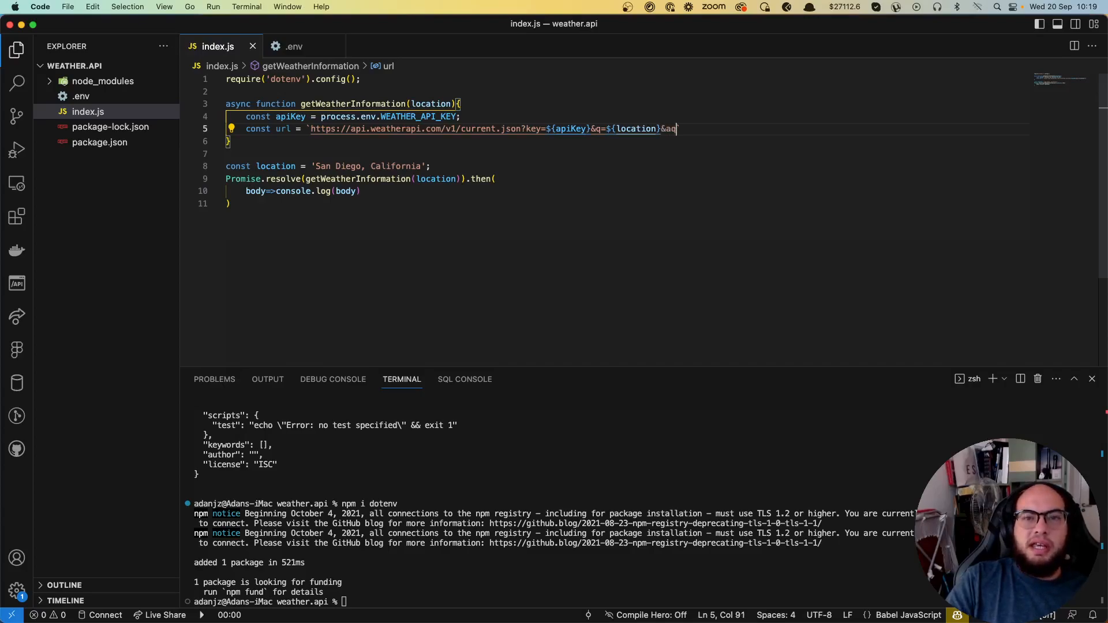
pyautogui.write('qi=')
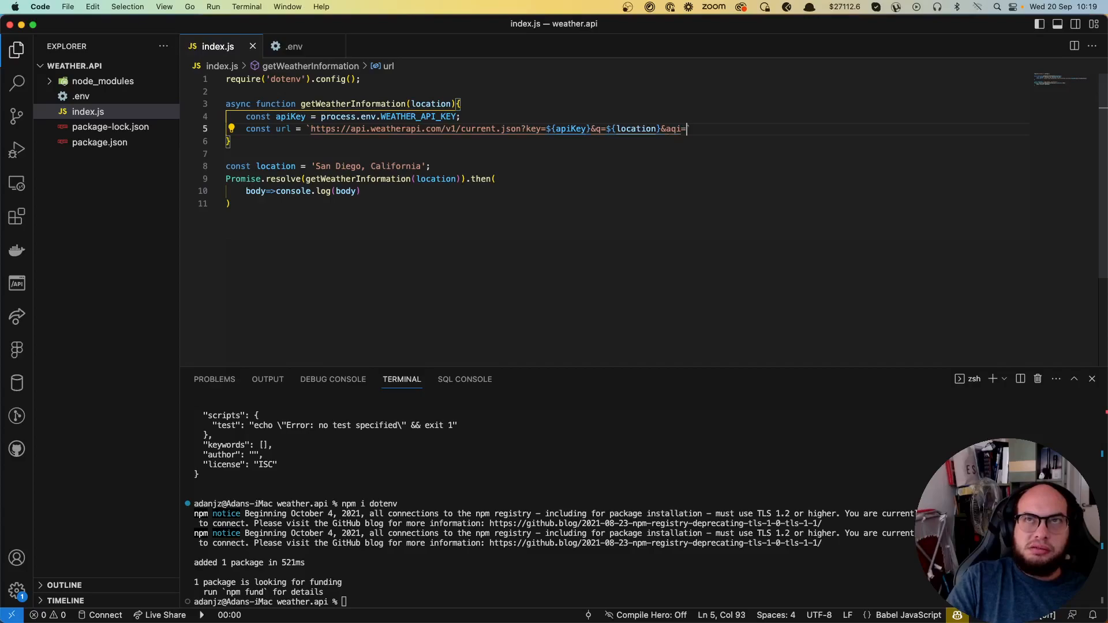
pyautogui.write('no')
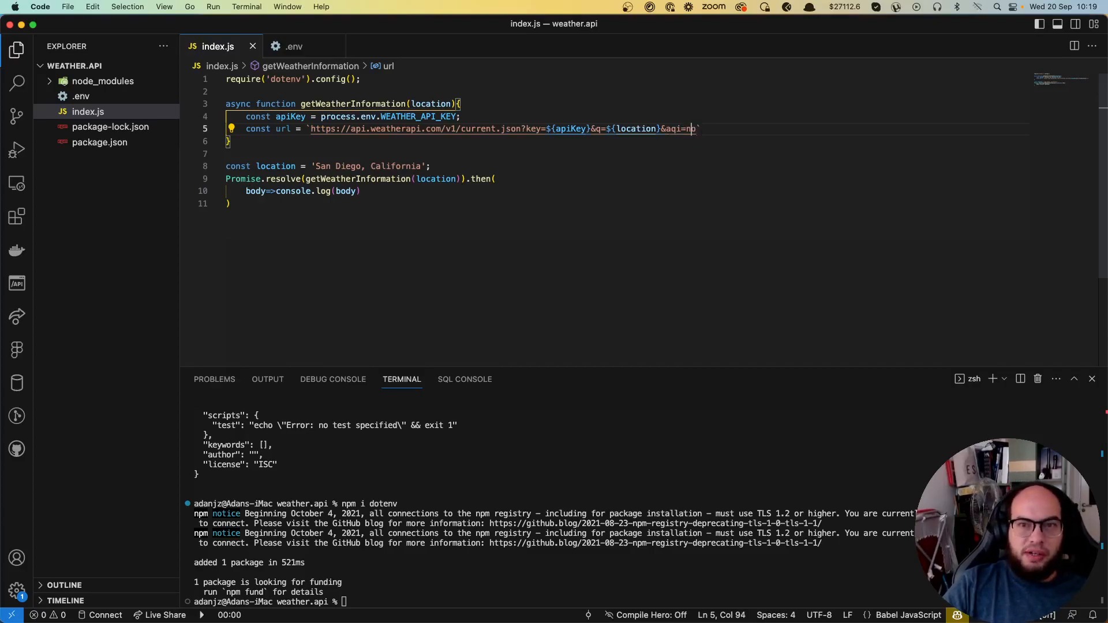
pyautogui.moveTo(696, 129); pyautogui.dragTo(660, 128)
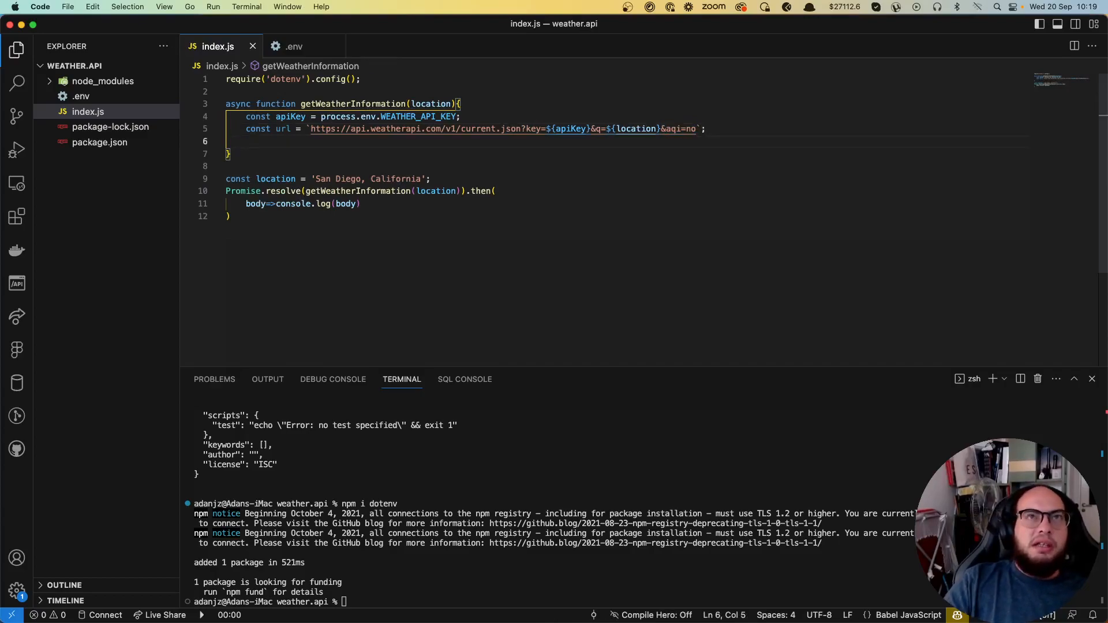
# Add a try/catch whose catch runs console.error('Error:', error)
pyautogui.write('try{')
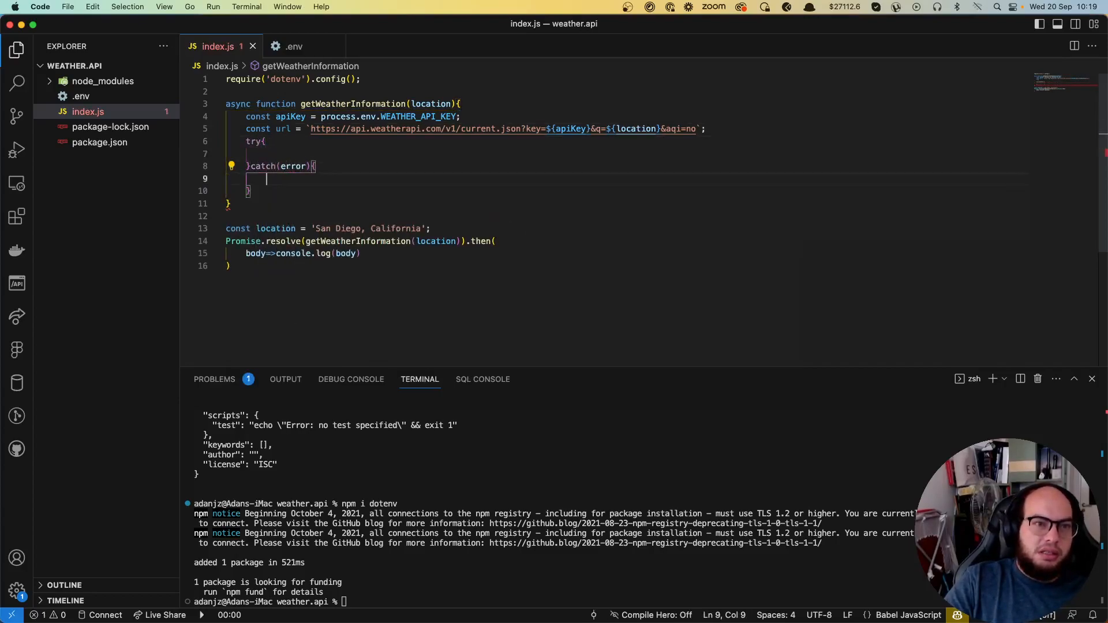
pyautogui.write('console.ER')
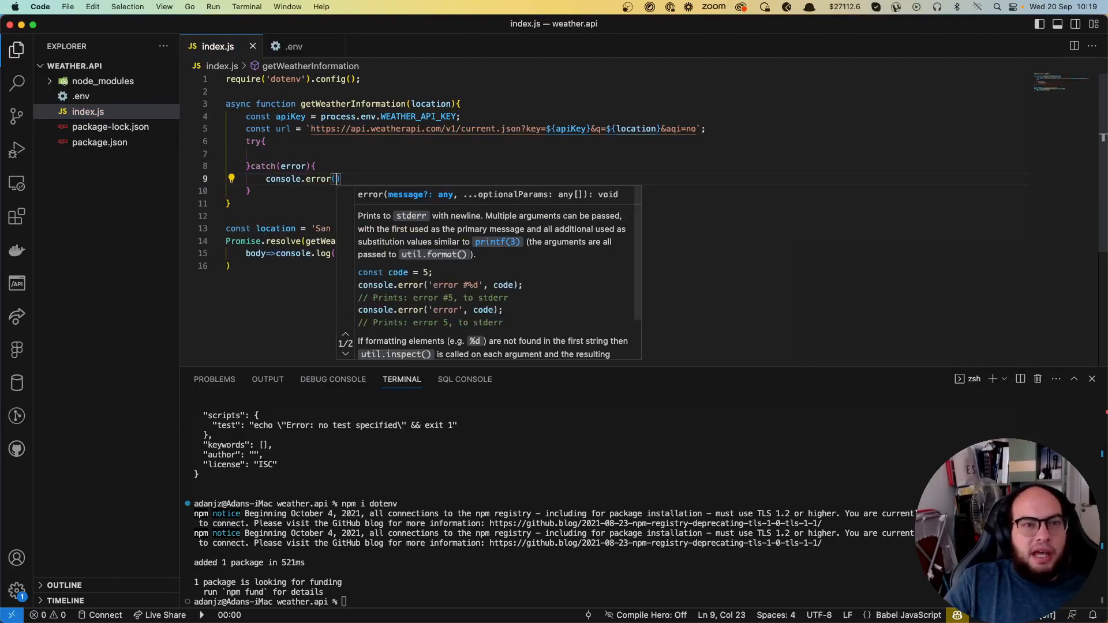
pyautogui.write("'Er'")
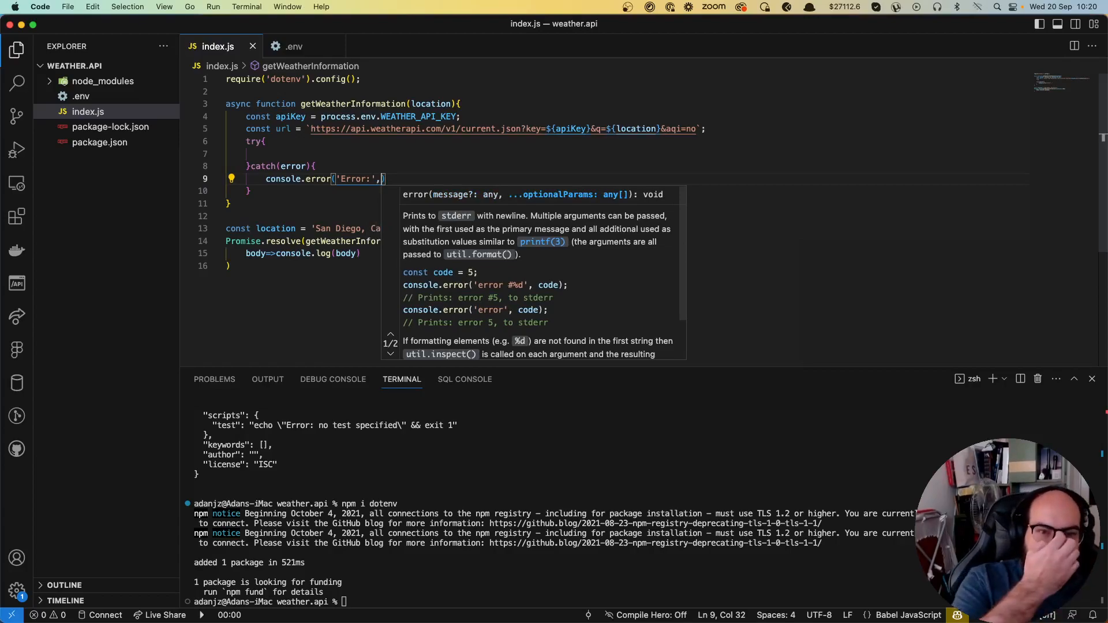
pyautogui.write('error')
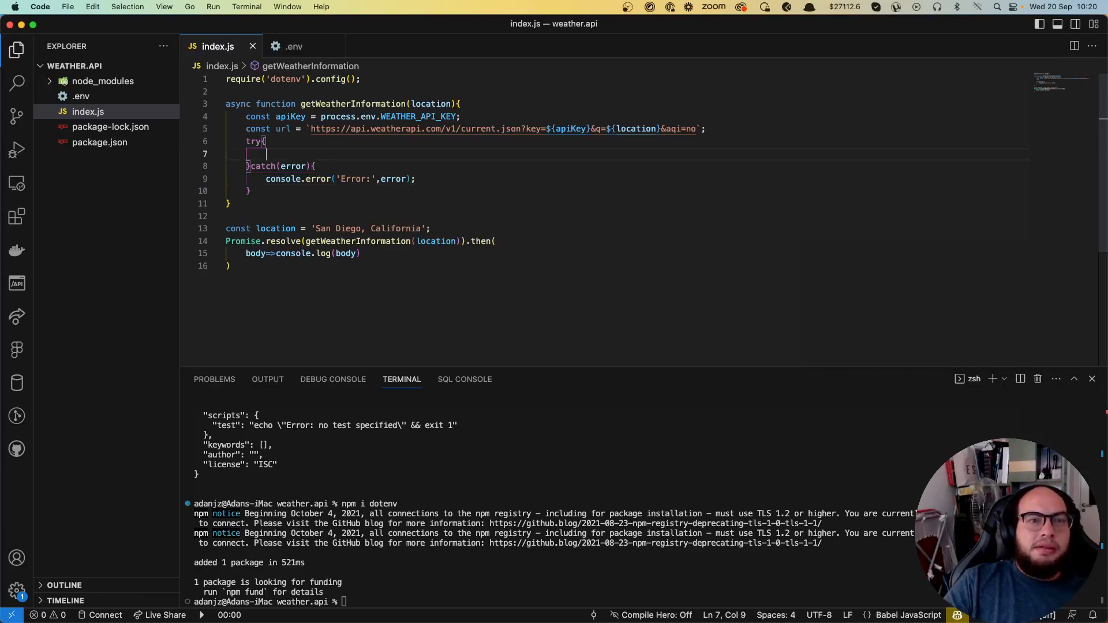
# In try, add const weatherFetch = await fetch(url);
pyautogui.write('const')
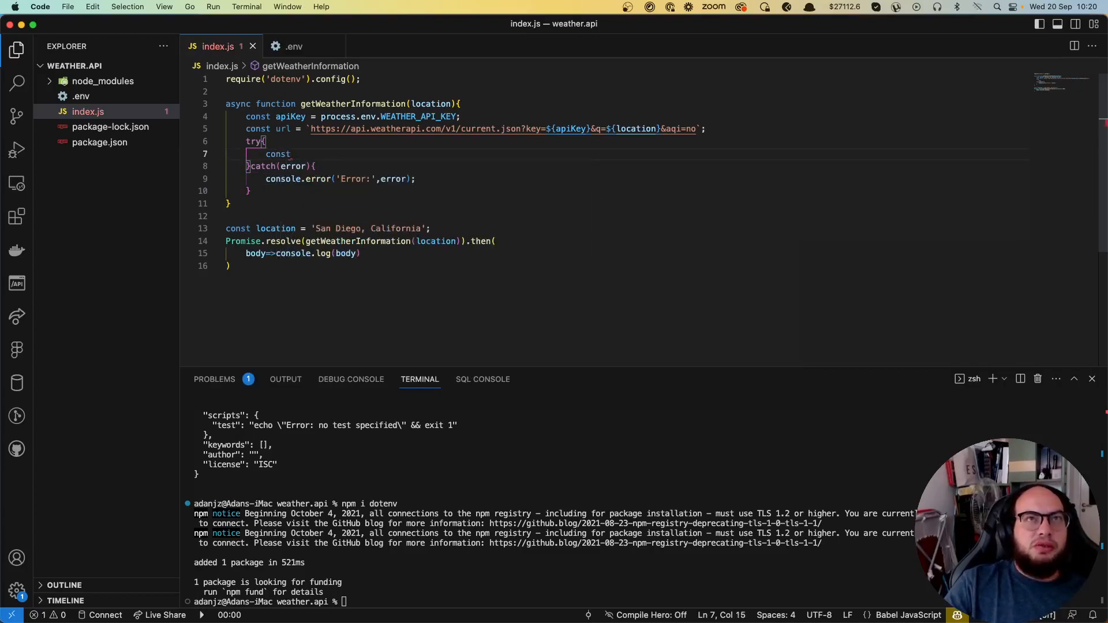
pyautogui.write('weatherF')
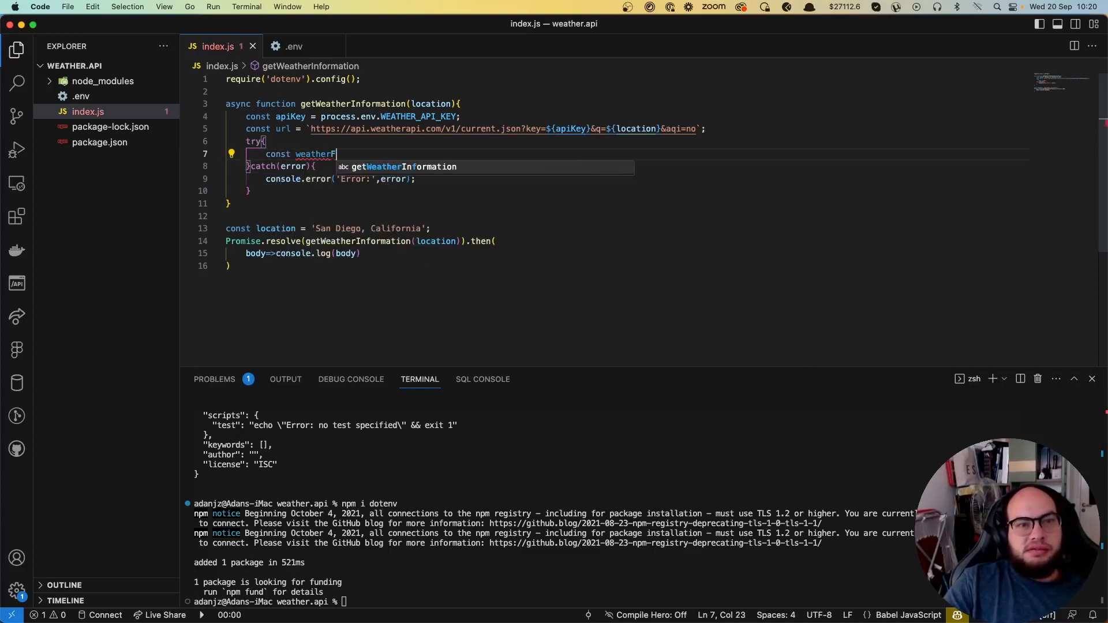
pyautogui.write('etch =')
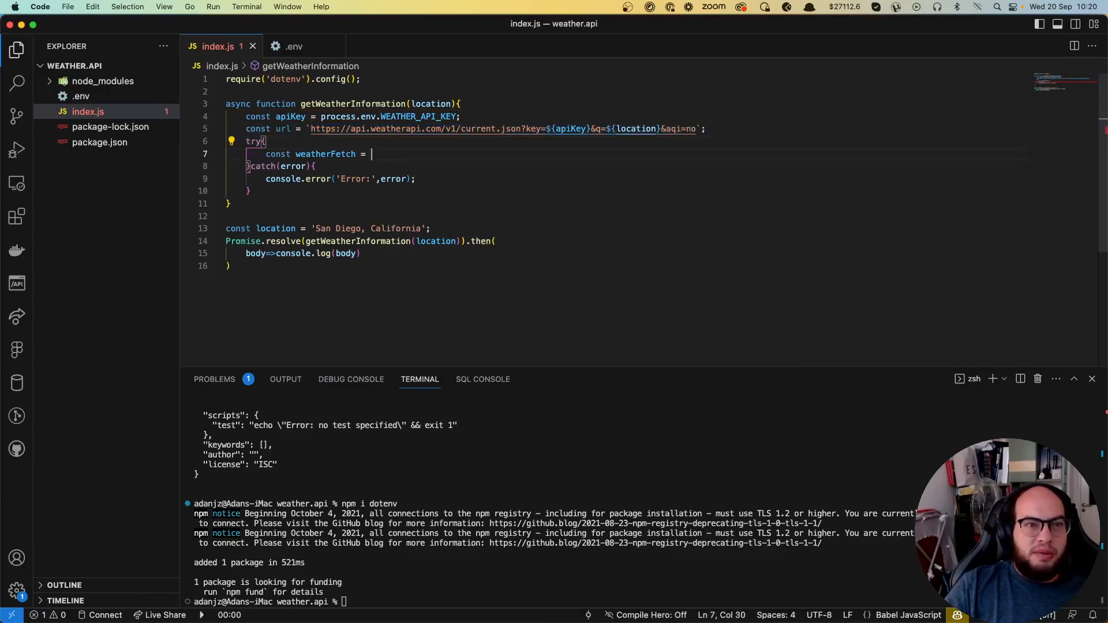
pyautogui.write('await')
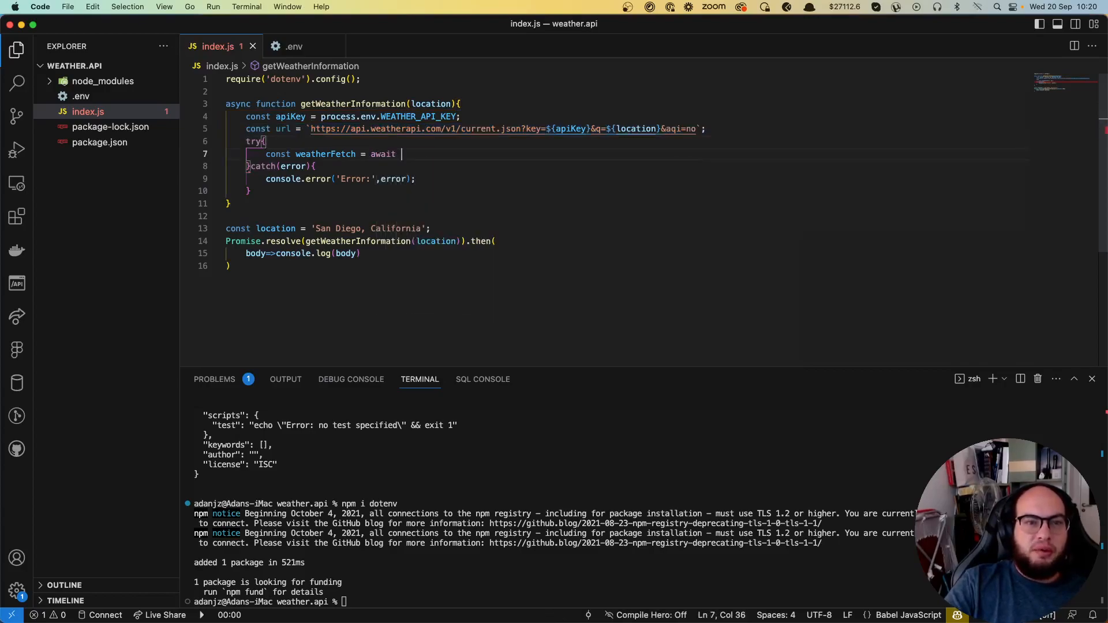
pyautogui.write('fetch(url);')
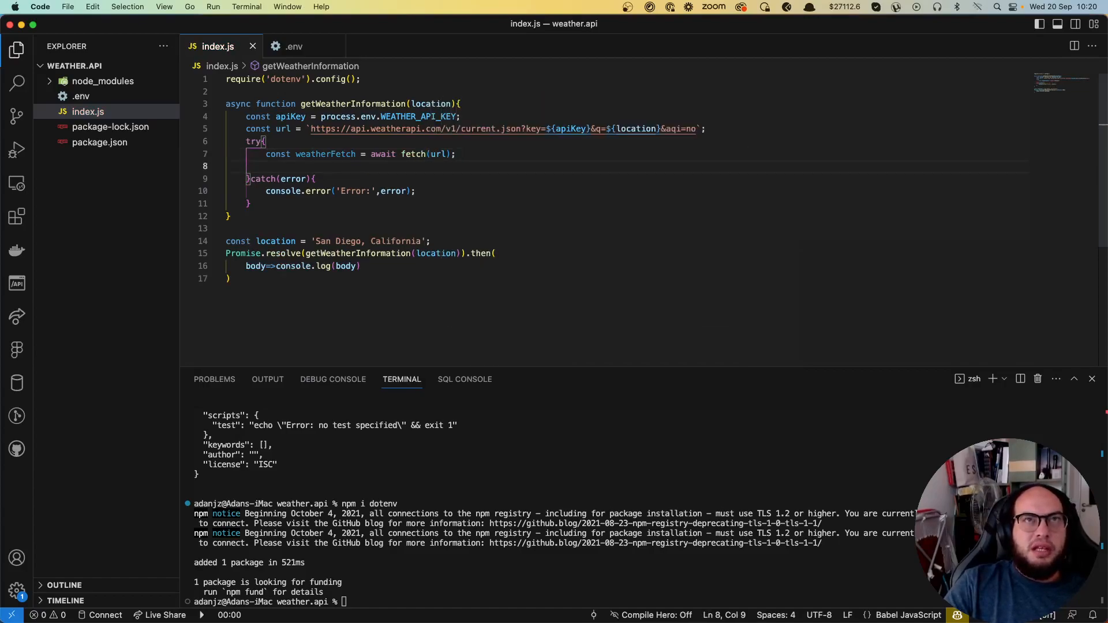
# Await weatherFetch.json() into weatherData and return weatherData
pyautogui.write('const')
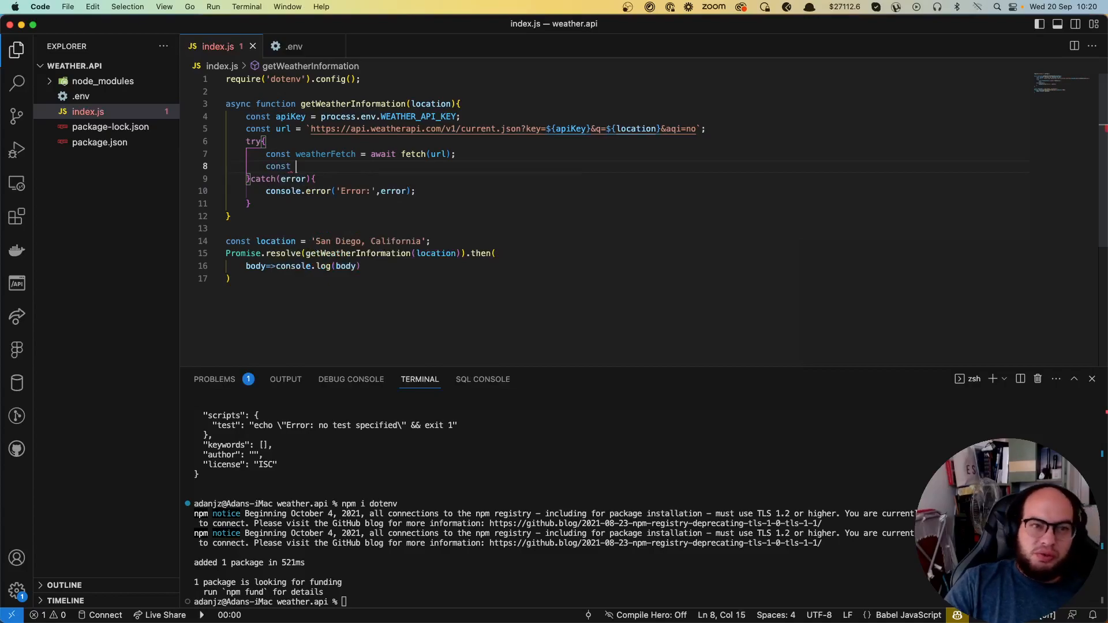
pyautogui.write('weatherData = weatherFetch.json();')
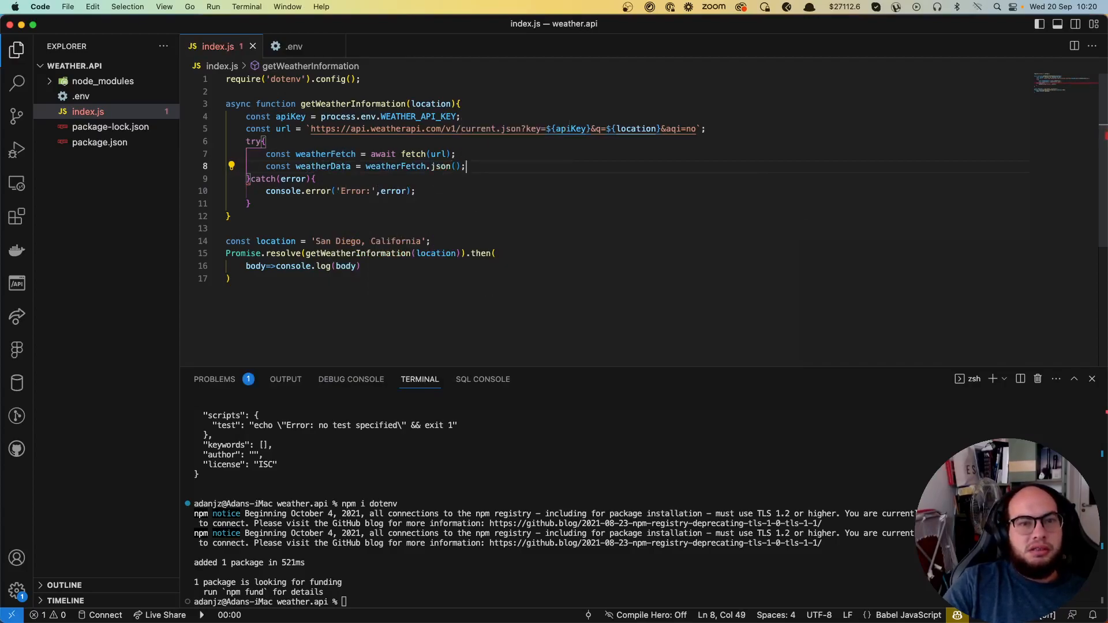
pyautogui.press('Enter')
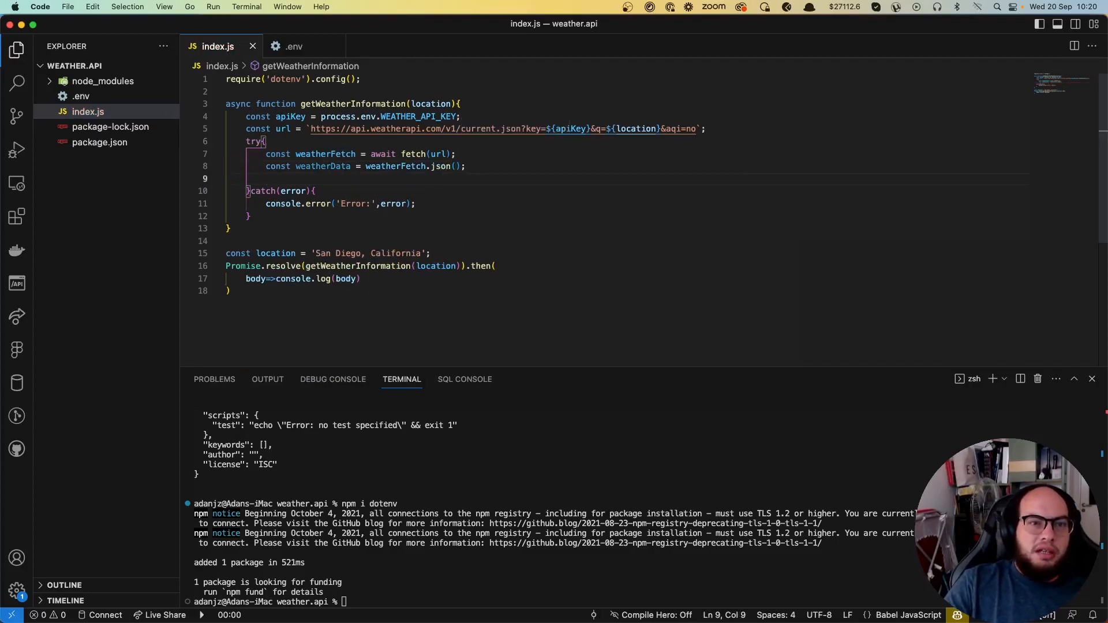
pyautogui.write('return weatherData;')
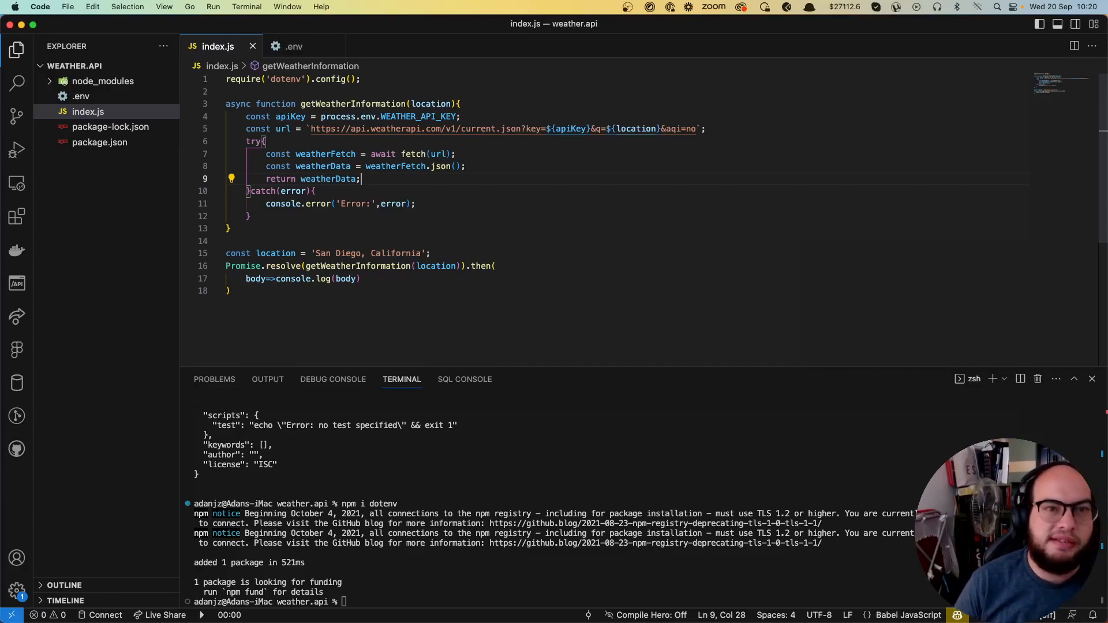
pyautogui.write('await')
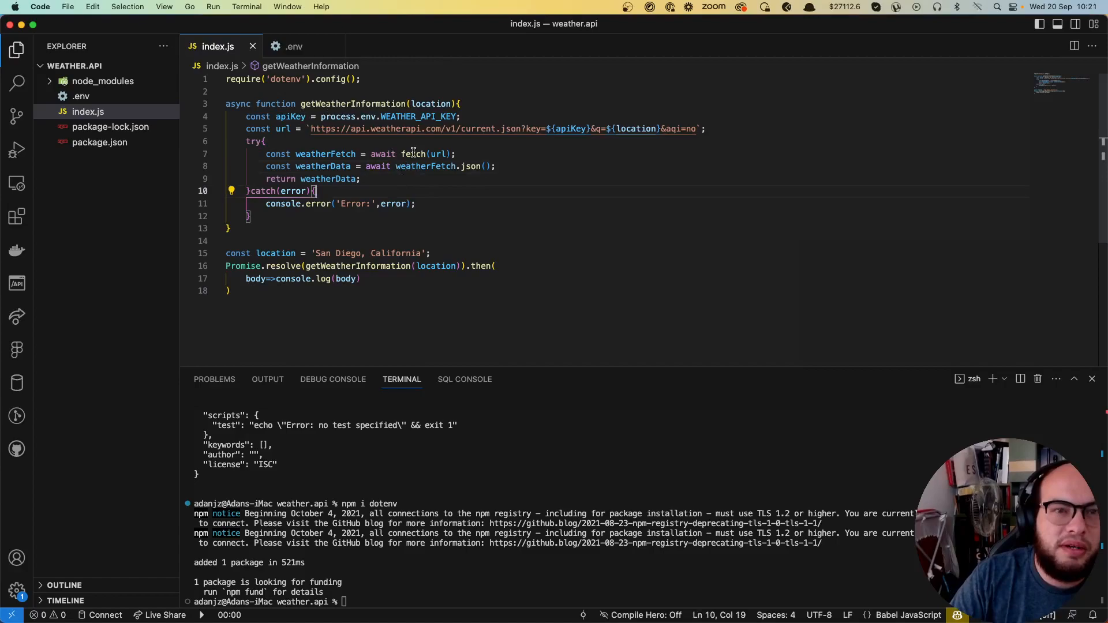
pyautogui.moveTo(462, 67)
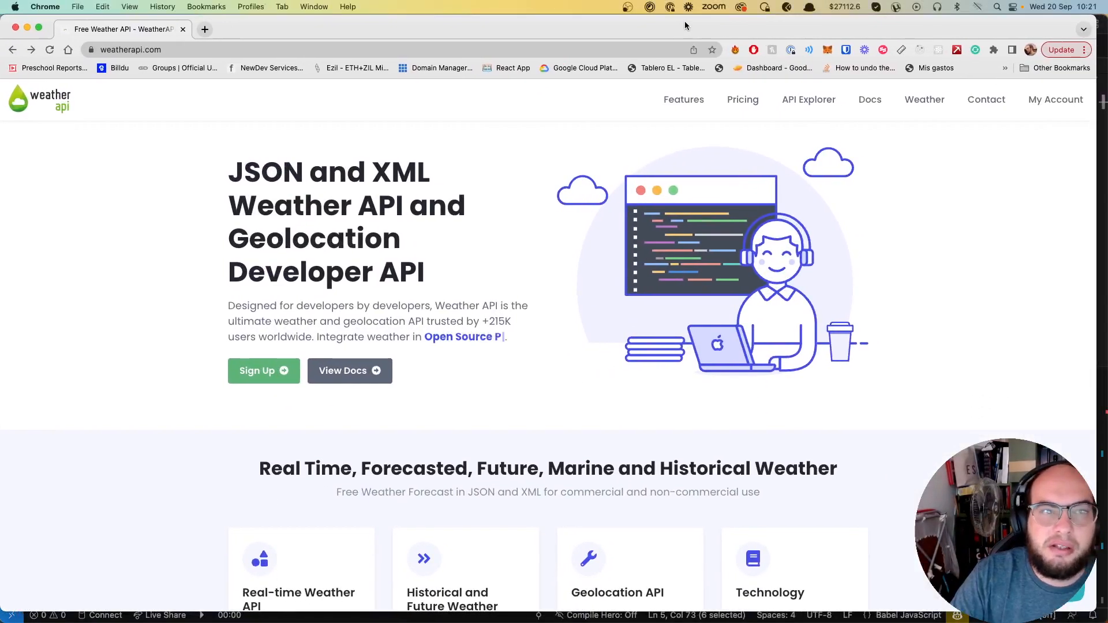
pyautogui.moveTo(1059, 107)
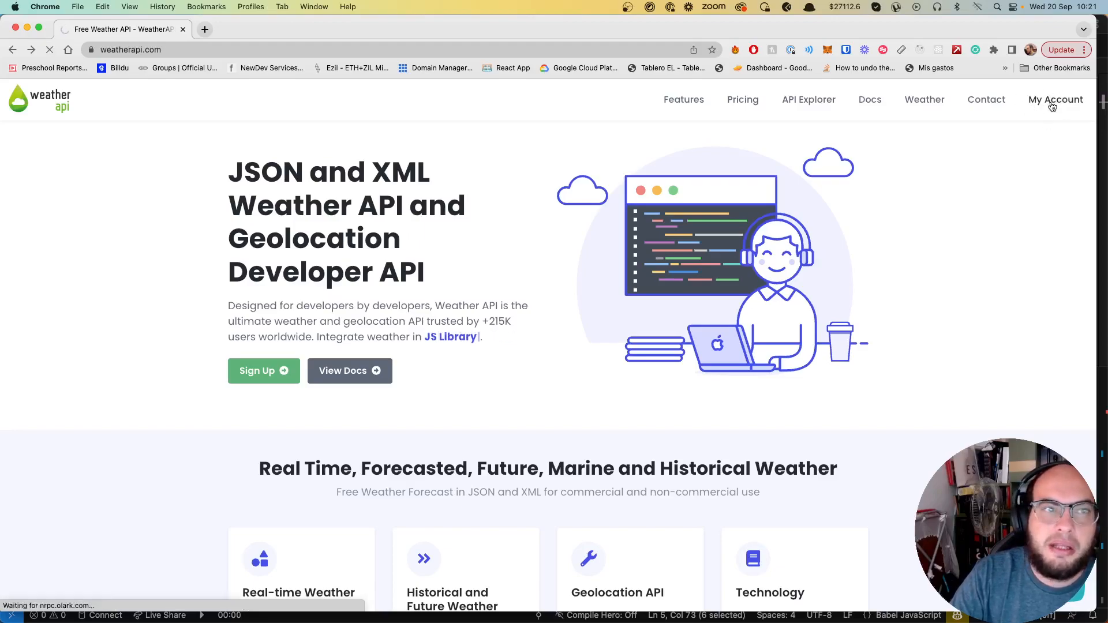
# Open the WeatherAPI.com My Account dashboard and copy the API key
pyautogui.click(1055, 100)
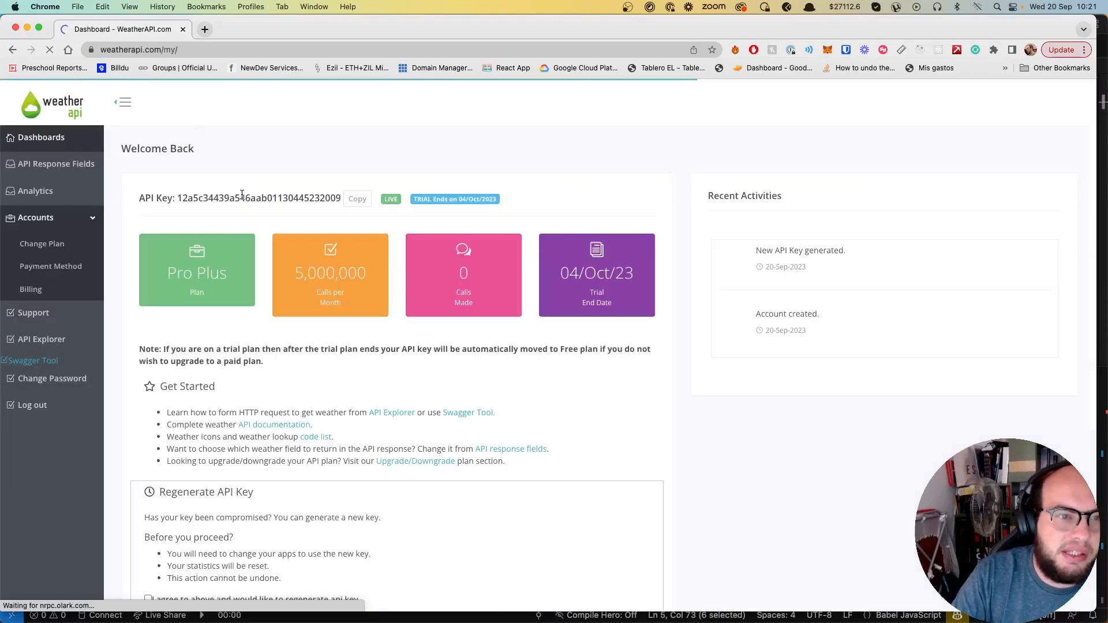
pyautogui.scroll(-3)
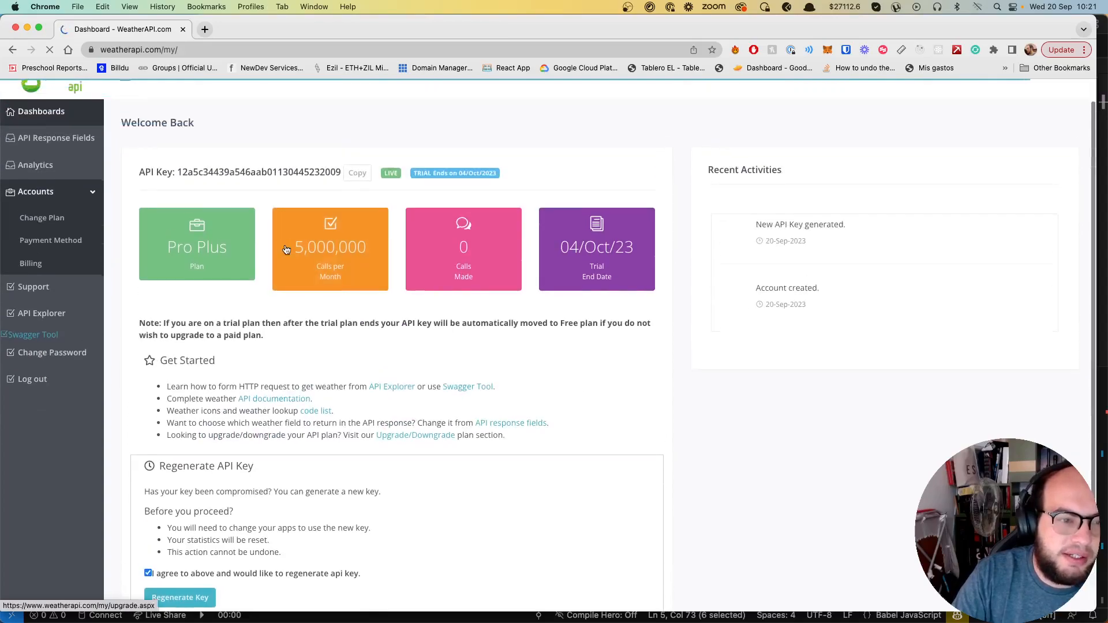
pyautogui.scroll(-3)
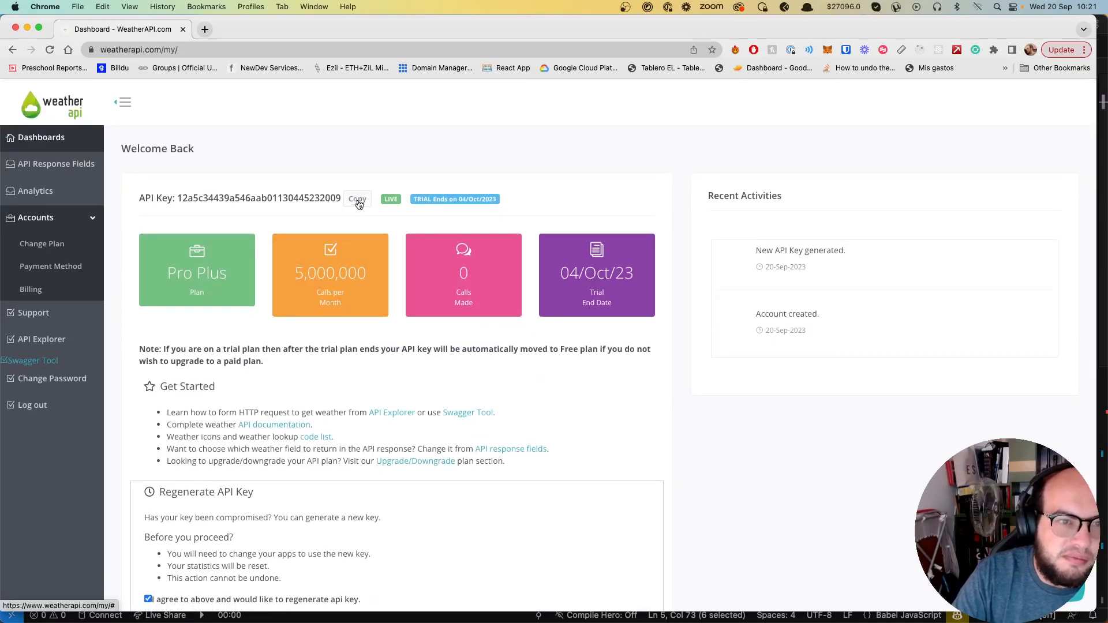
pyautogui.click(355, 198)
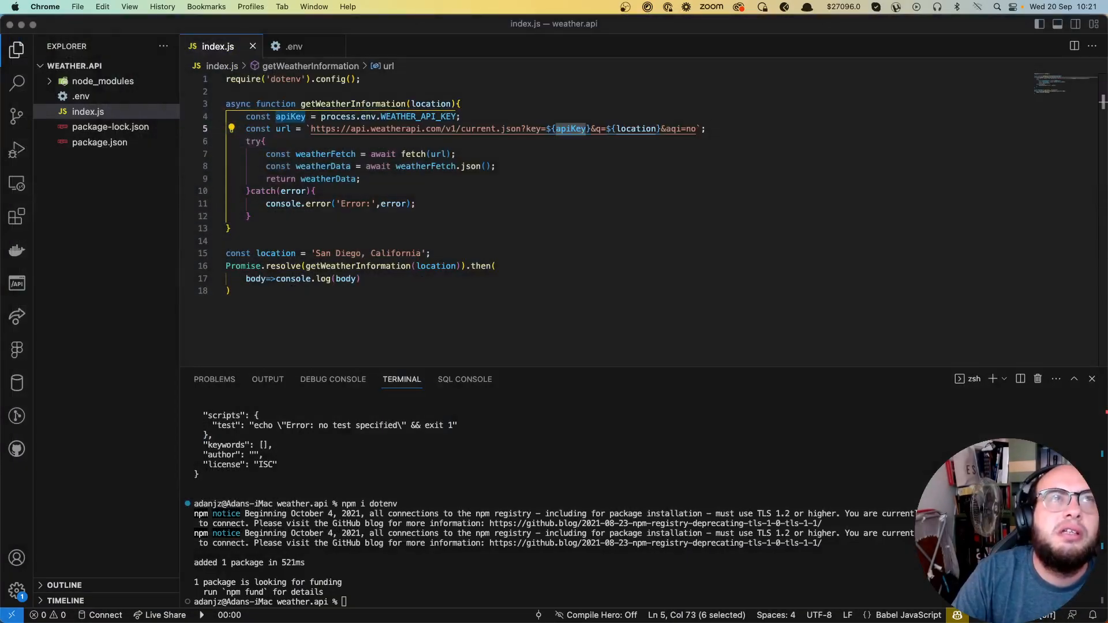
# Paste the copied key as the WEATHER_API_KEY value in .env
pyautogui.click(294, 46)
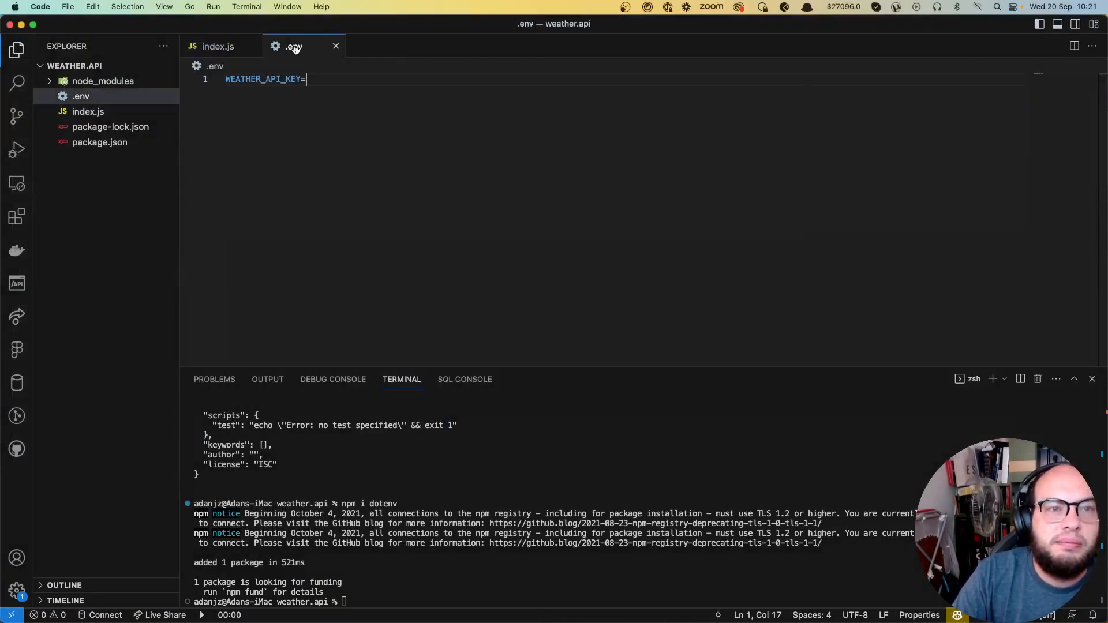
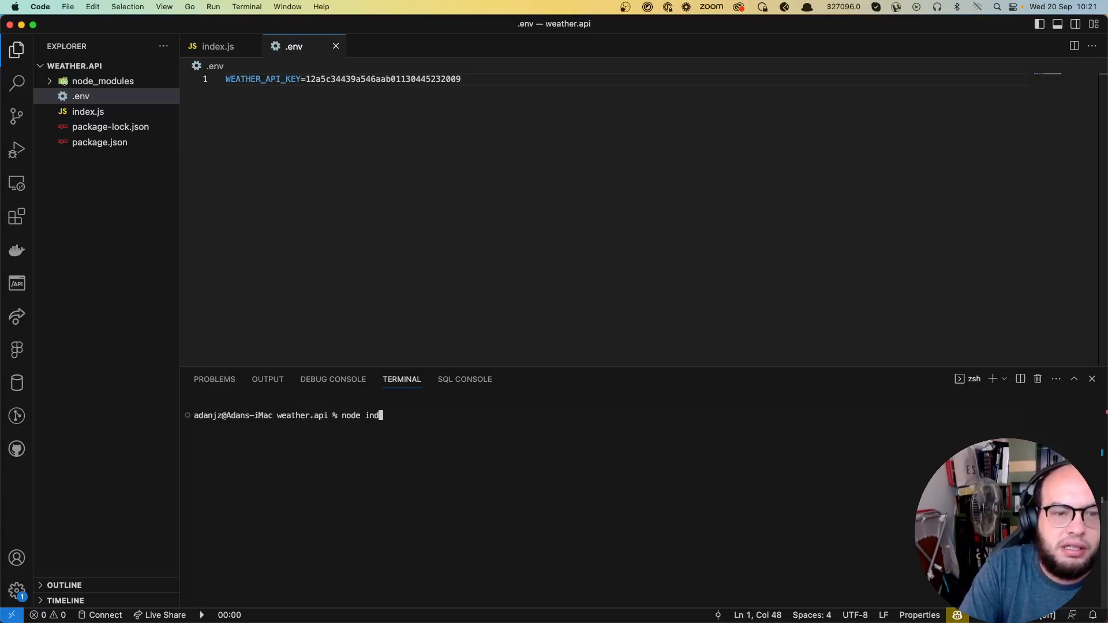
# Run node index.js and review the printed San Diego weather JSON
pyautogui.press('Enter')
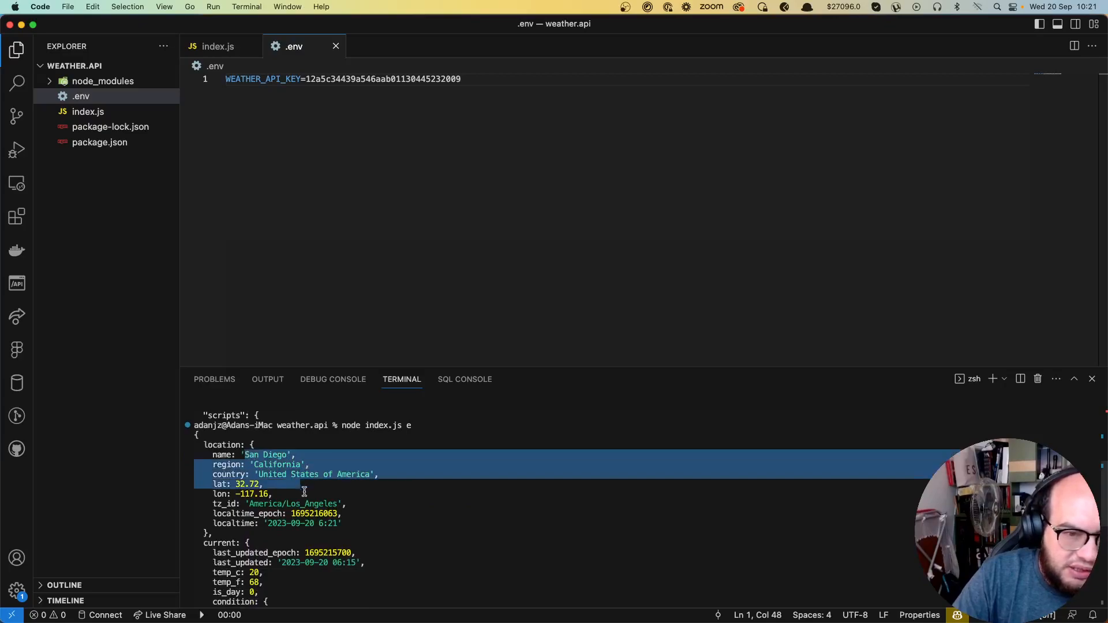
pyautogui.scroll(-3)
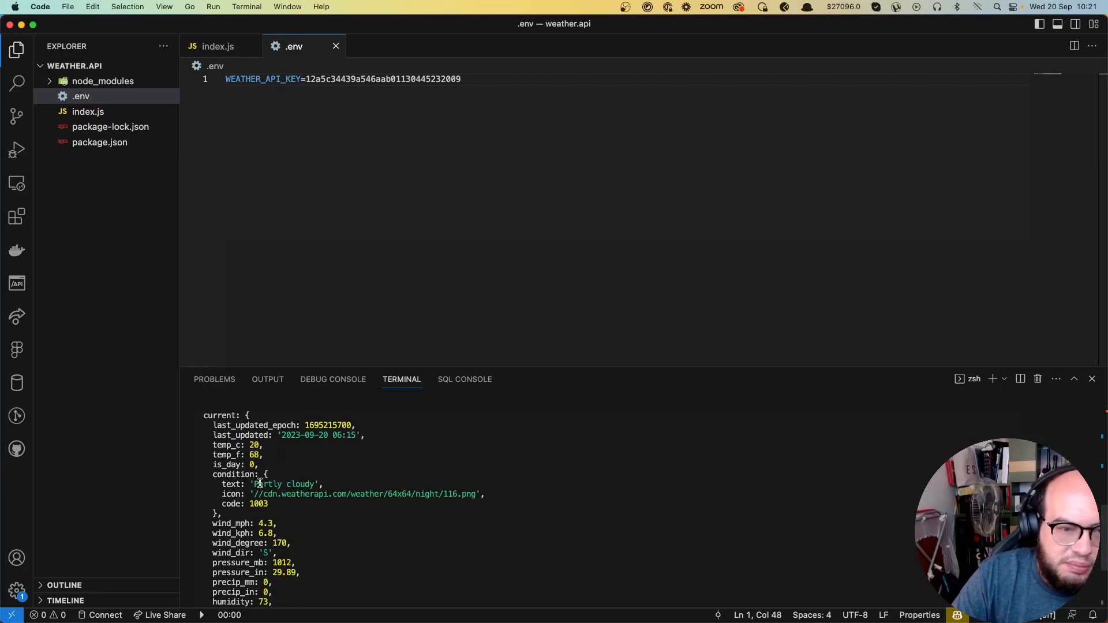
pyautogui.moveTo(253, 494); pyautogui.dragTo(476, 494)
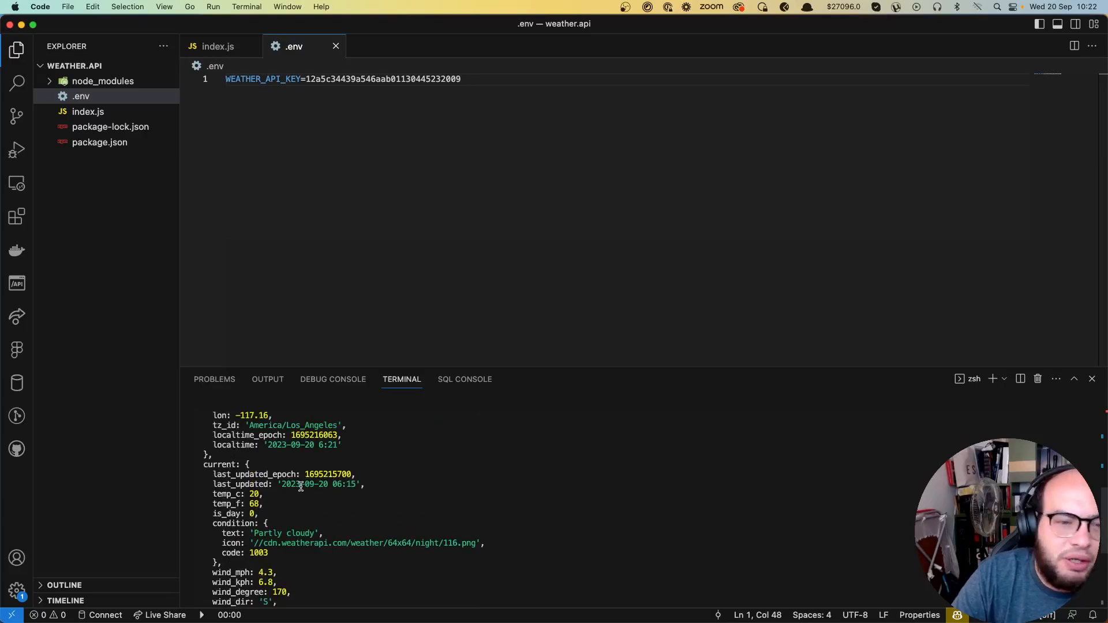
pyautogui.scroll(-3)
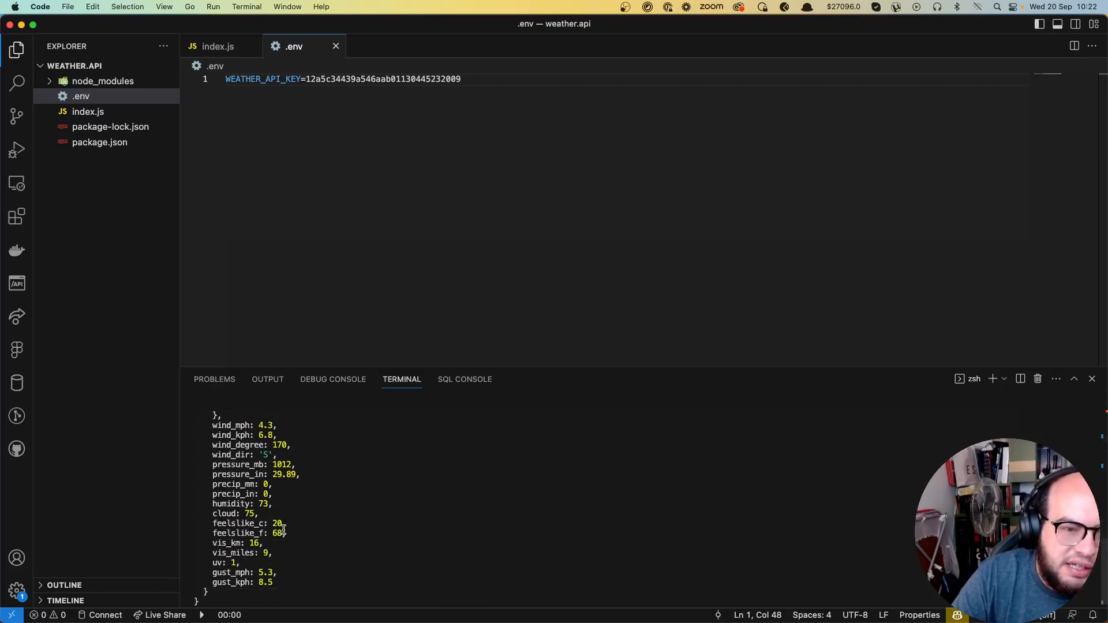